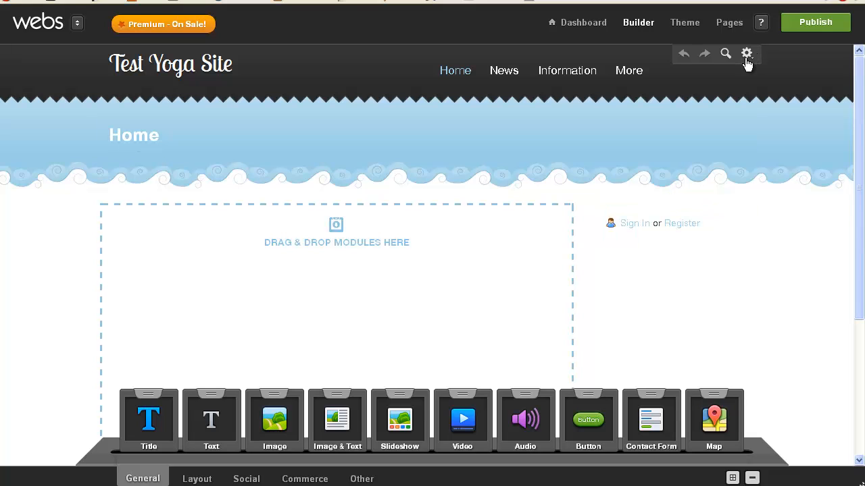
Navigate via the navbar's More menu to the site's Photos page.
left_click(628, 70)
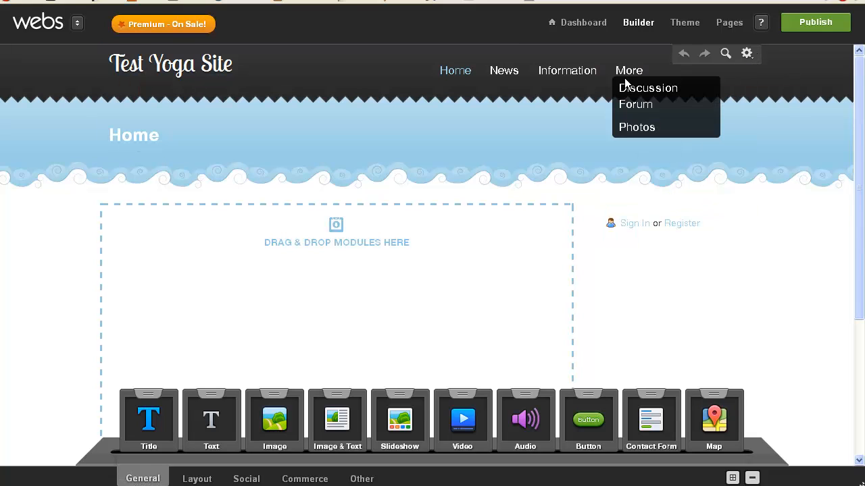
mouse_move(456, 70)
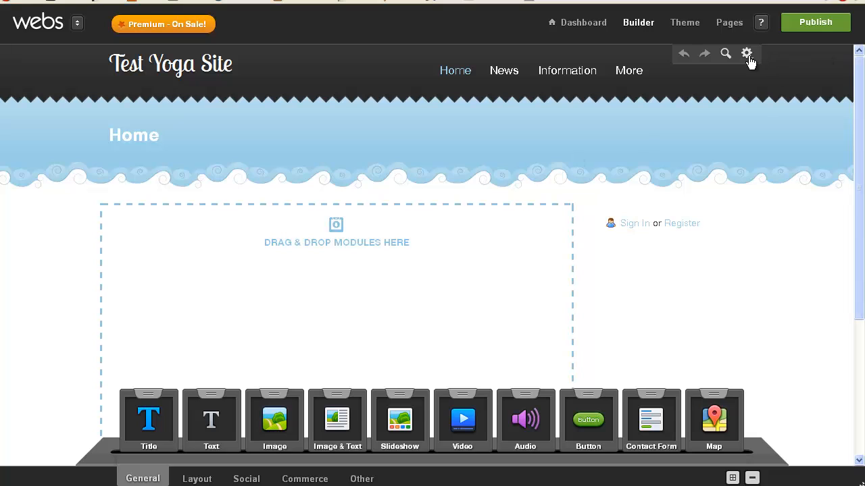
left_click(746, 54)
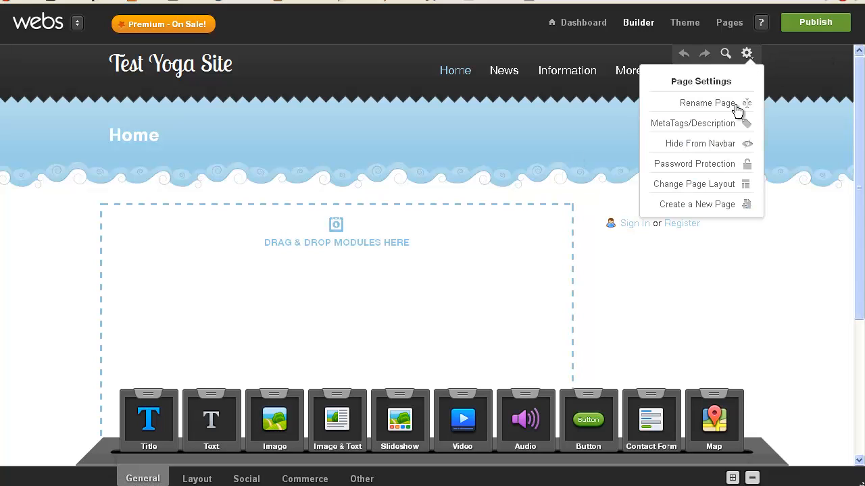
mouse_move(324, 292)
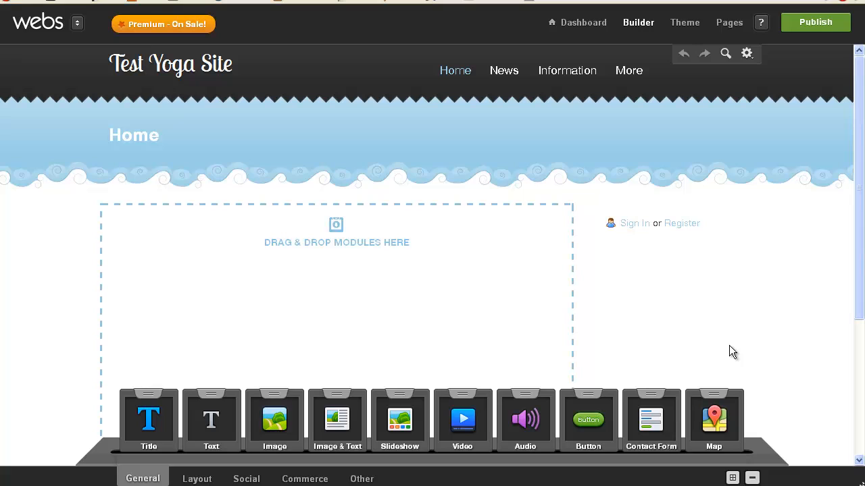
mouse_move(116, 434)
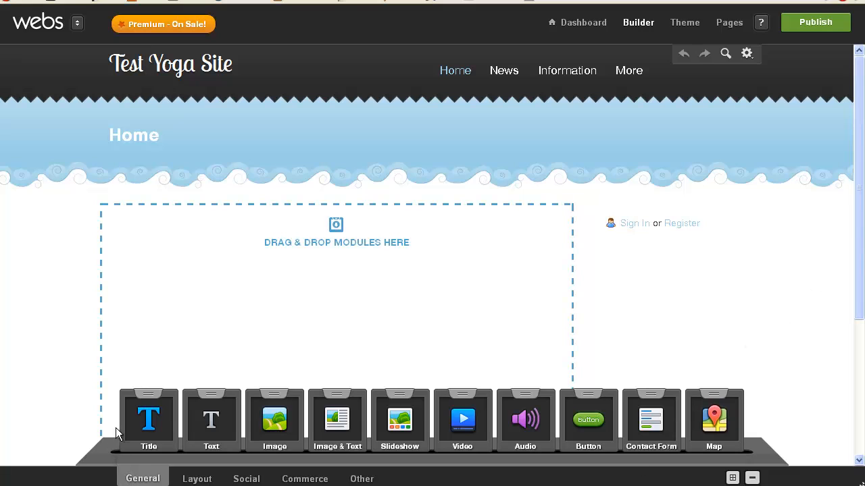
mouse_move(356, 305)
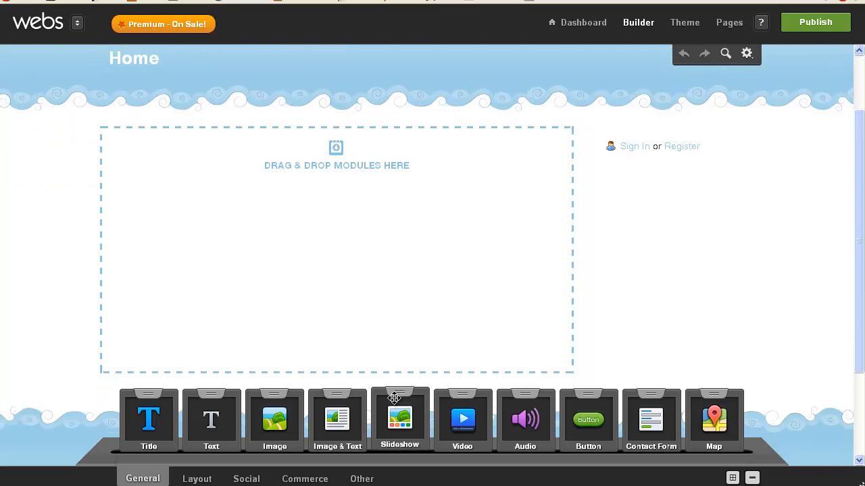
mouse_move(700, 84)
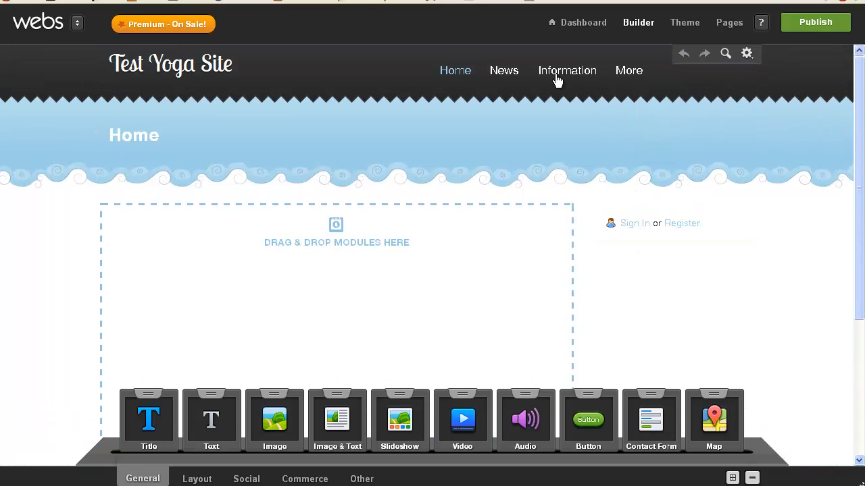
left_click(628, 70)
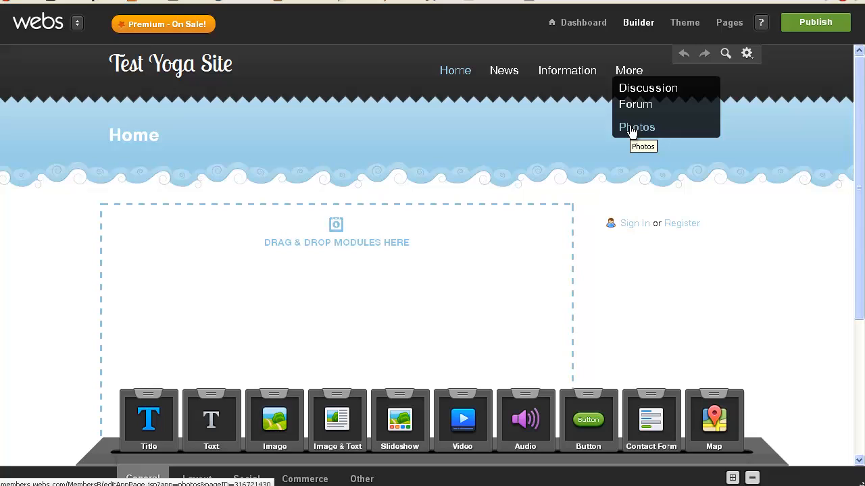
mouse_move(626, 75)
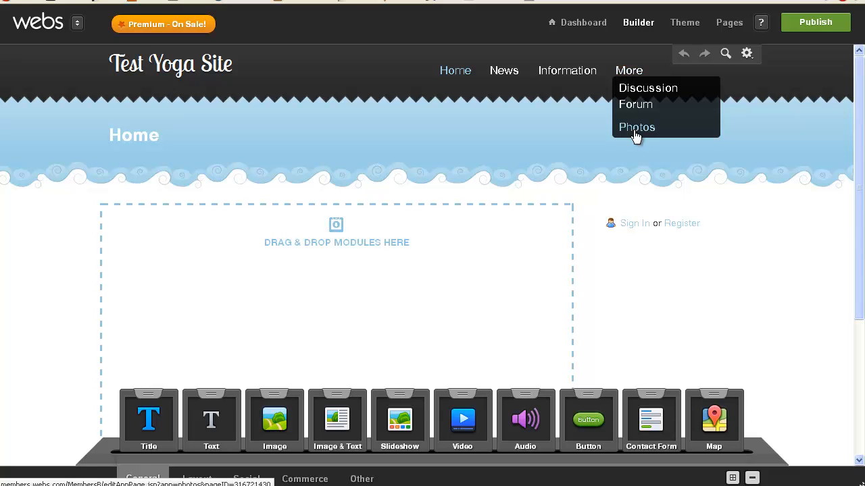
left_click(637, 127)
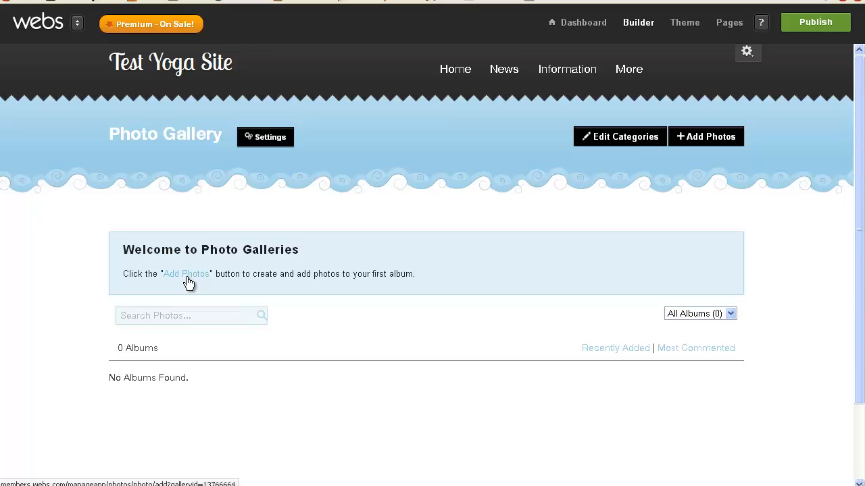
mouse_move(773, 138)
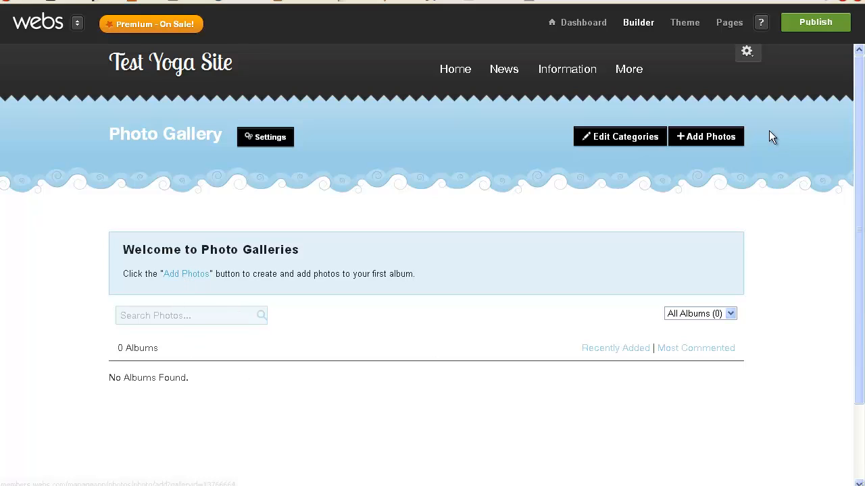
mouse_move(705, 136)
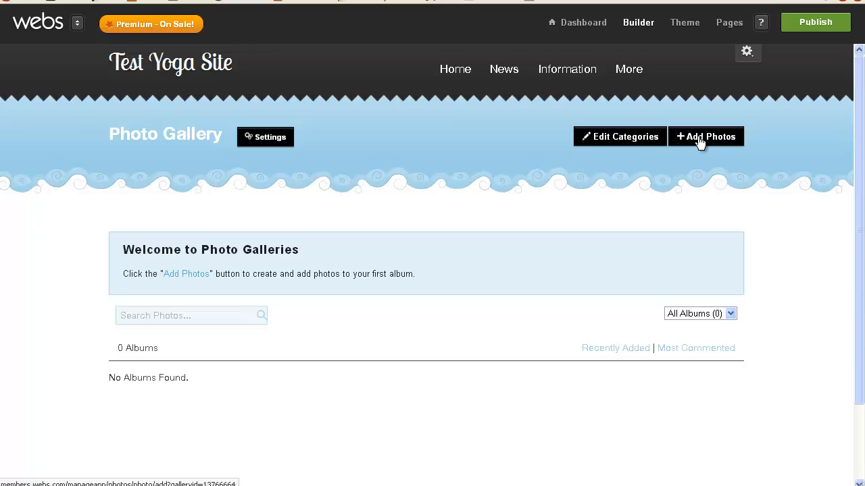
Start a new photo album titled 'Europe 2012'.
left_click(705, 136)
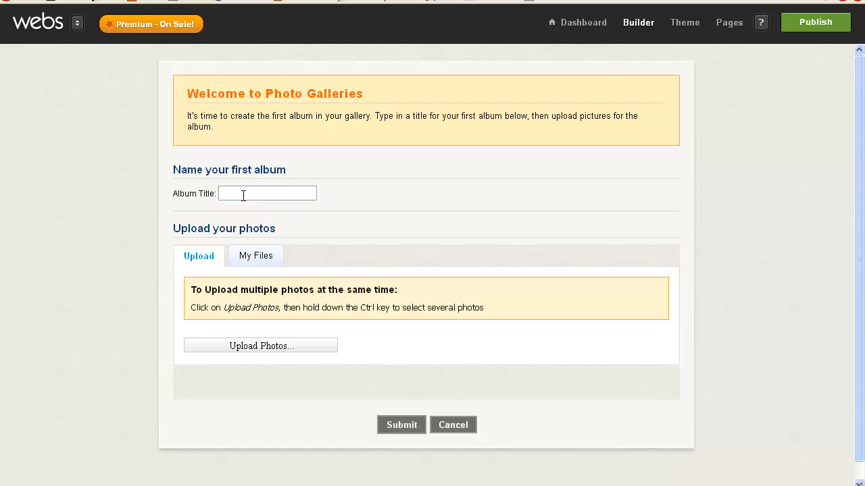
mouse_move(601, 196)
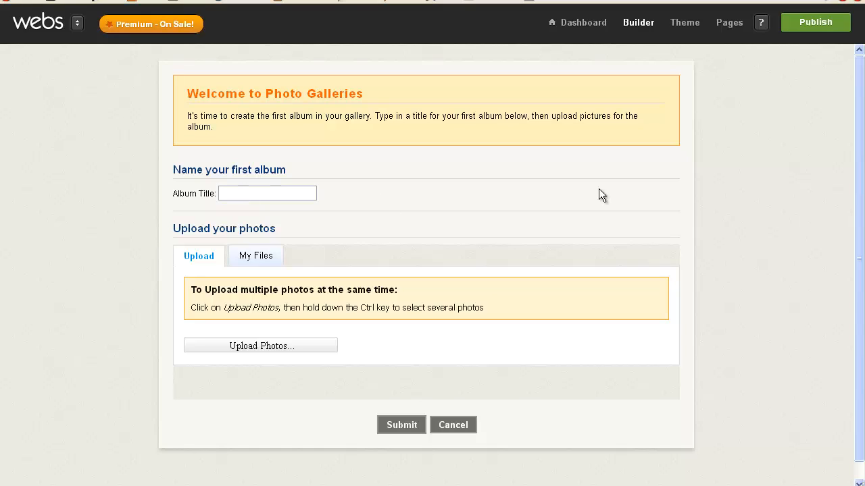
type("Europe")
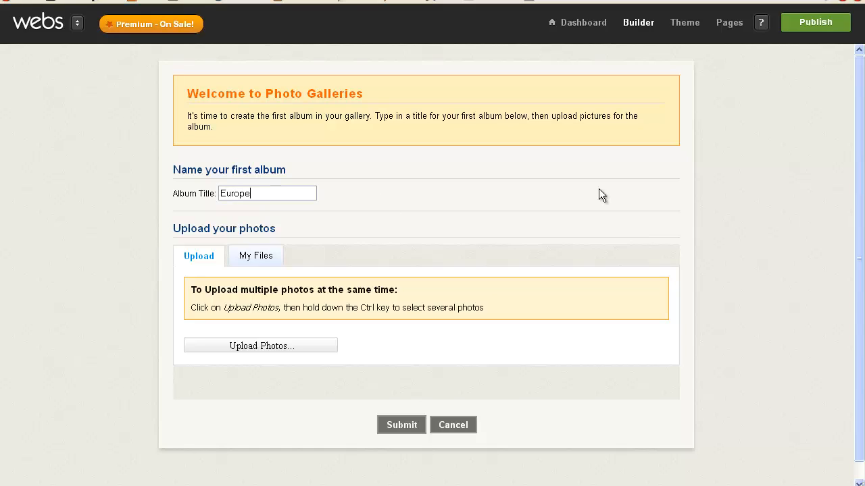
mouse_move(303, 213)
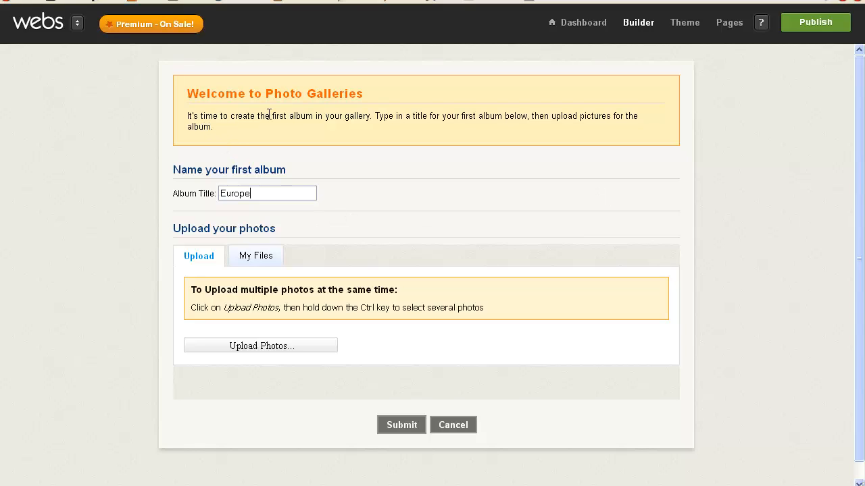
mouse_move(387, 127)
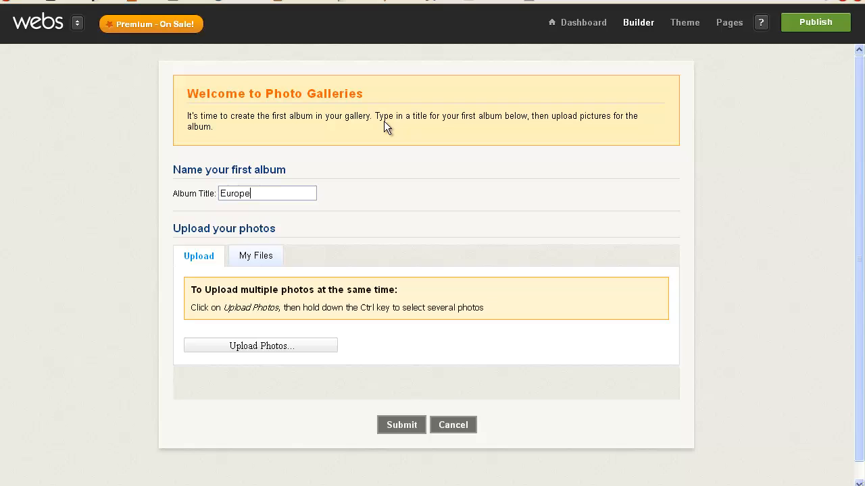
mouse_move(497, 133)
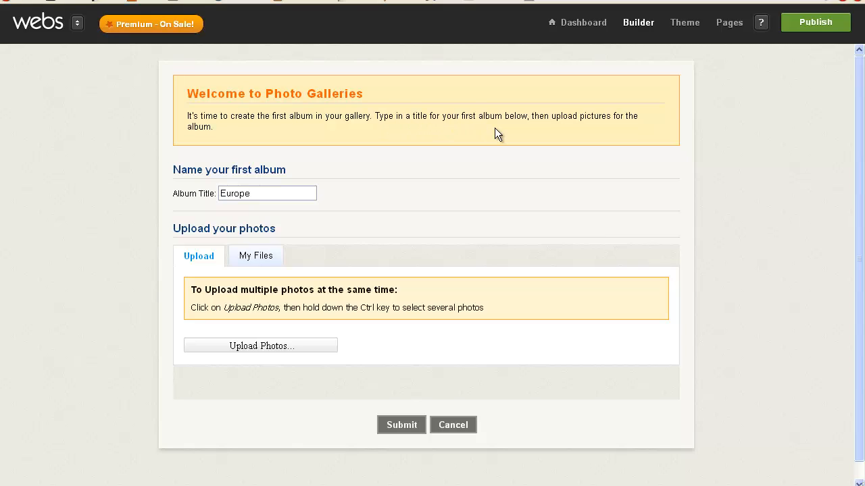
type("2012")
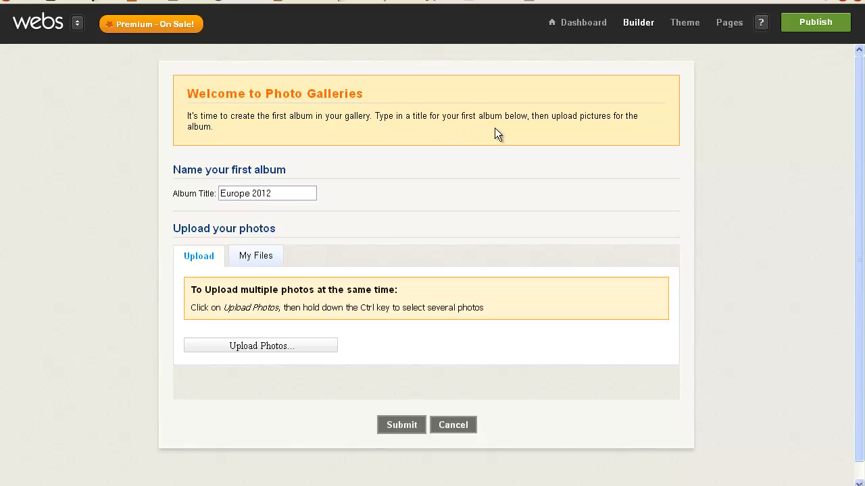
mouse_move(242, 350)
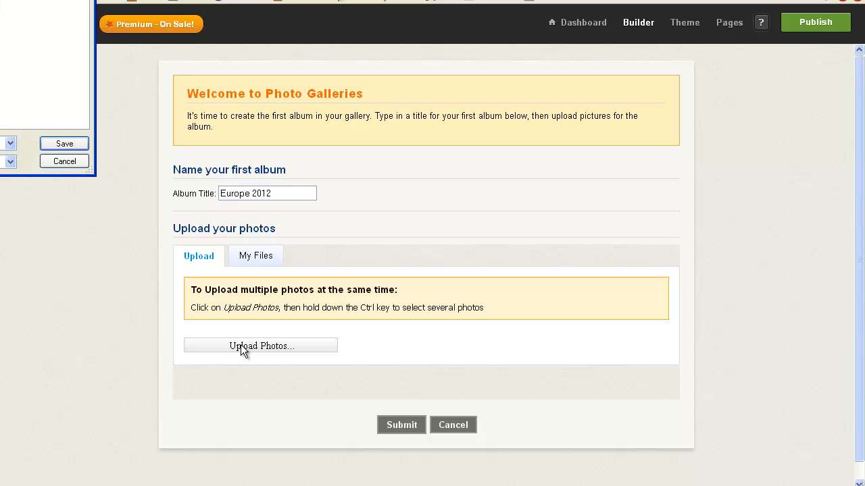
mouse_move(198, 322)
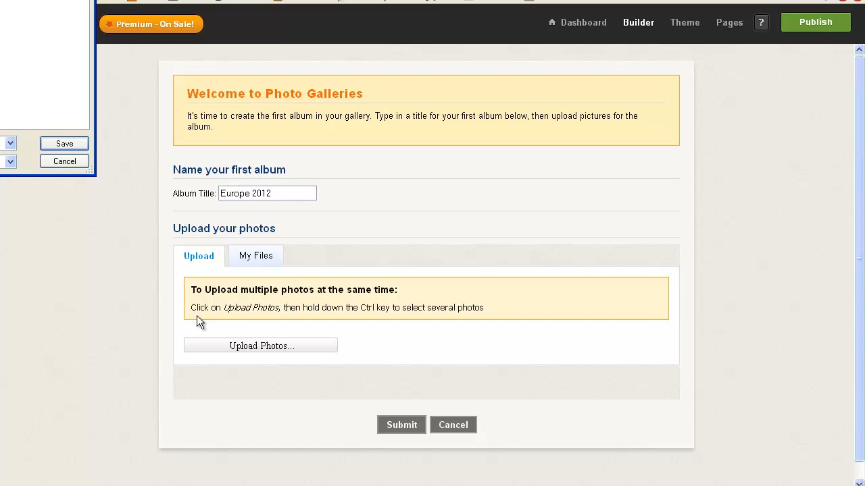
mouse_move(200, 322)
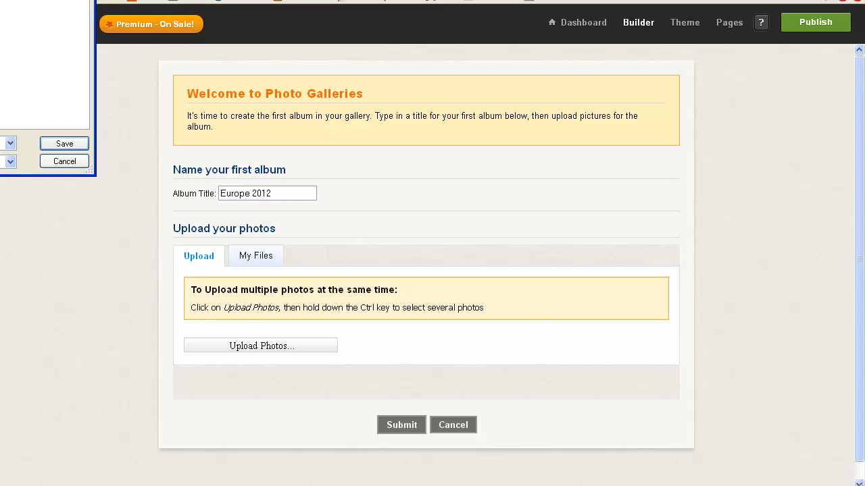
Select all five sample harbour photos and upload them into the album.
left_click(260, 346)
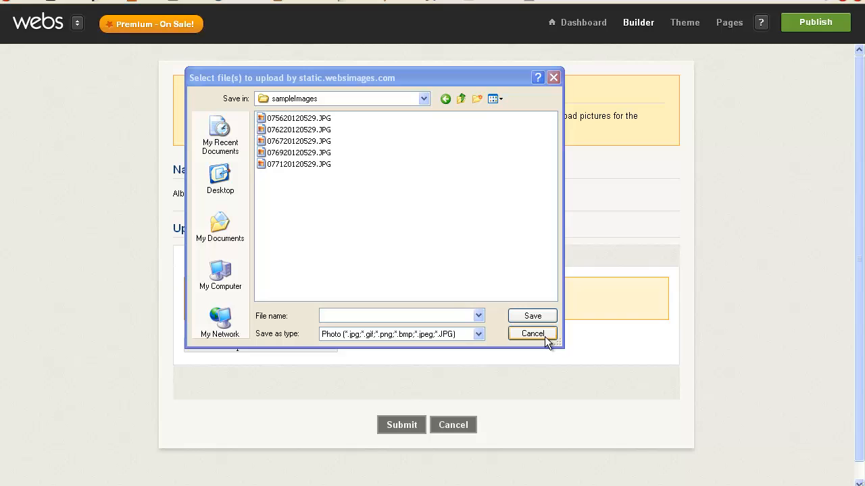
left_click(297, 117)
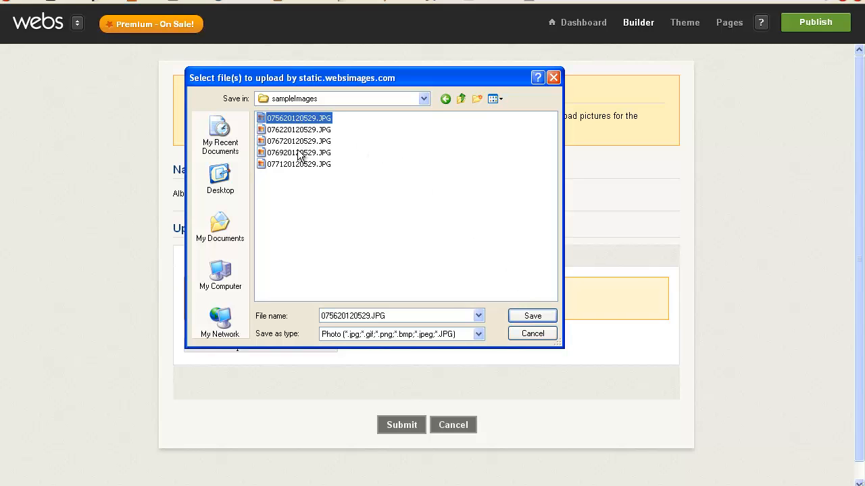
left_click(295, 164)
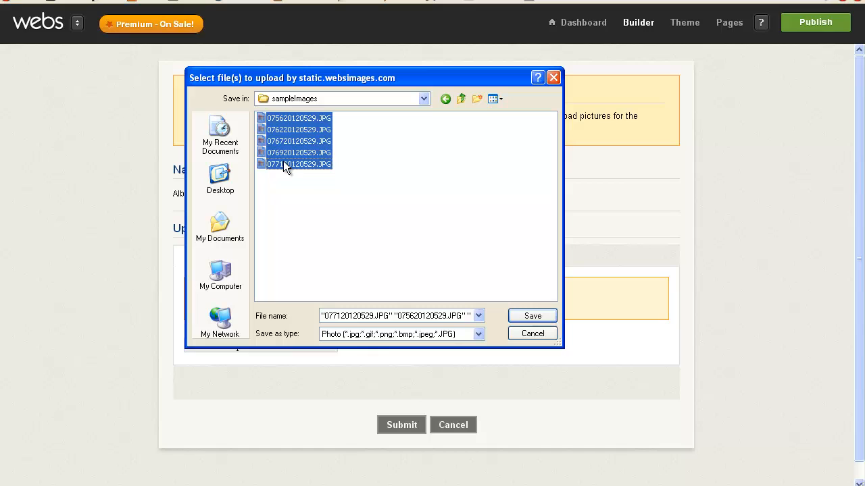
left_click(532, 316)
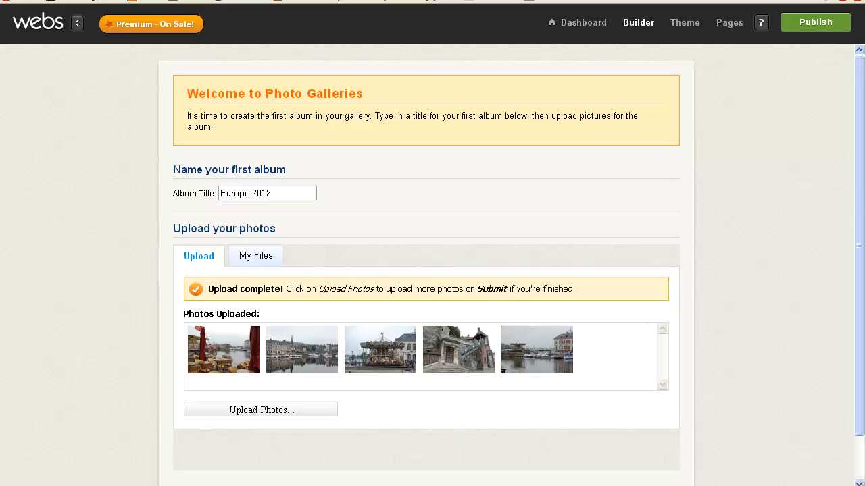
mouse_move(546, 375)
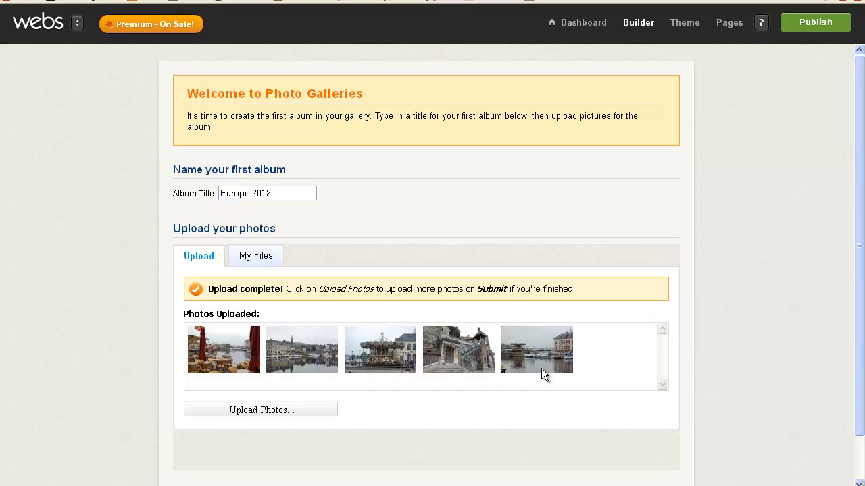
mouse_move(859, 116)
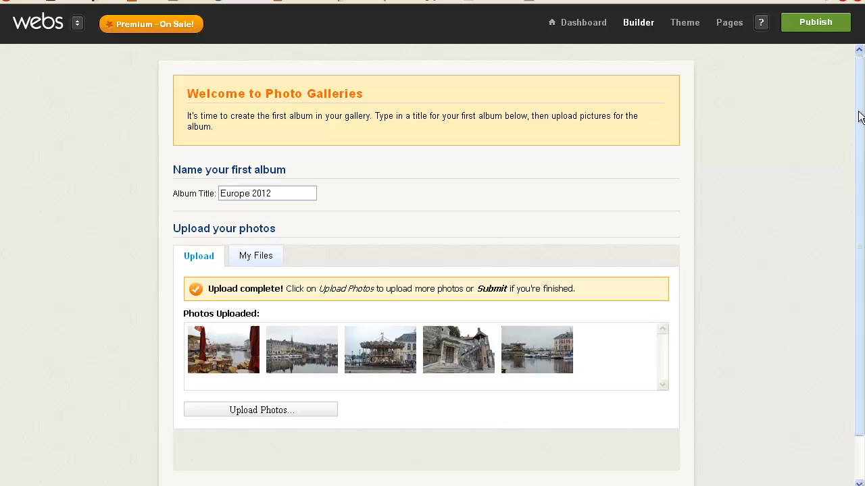
scroll("down", 3)
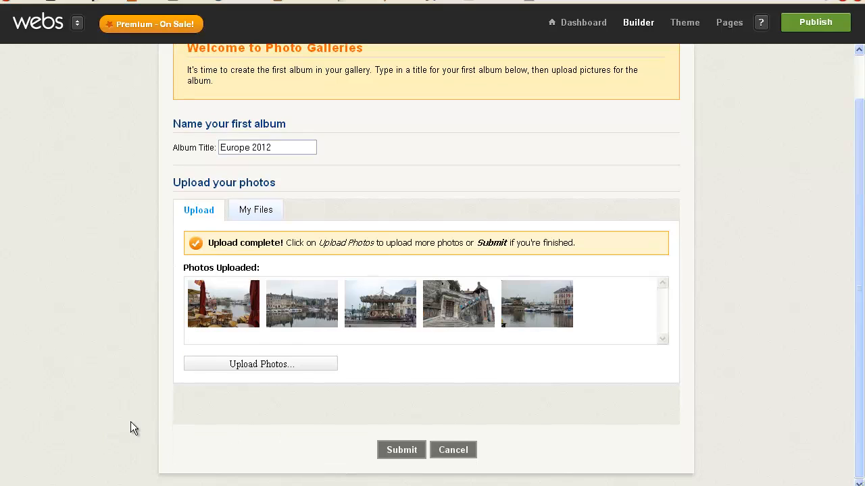
mouse_move(173, 425)
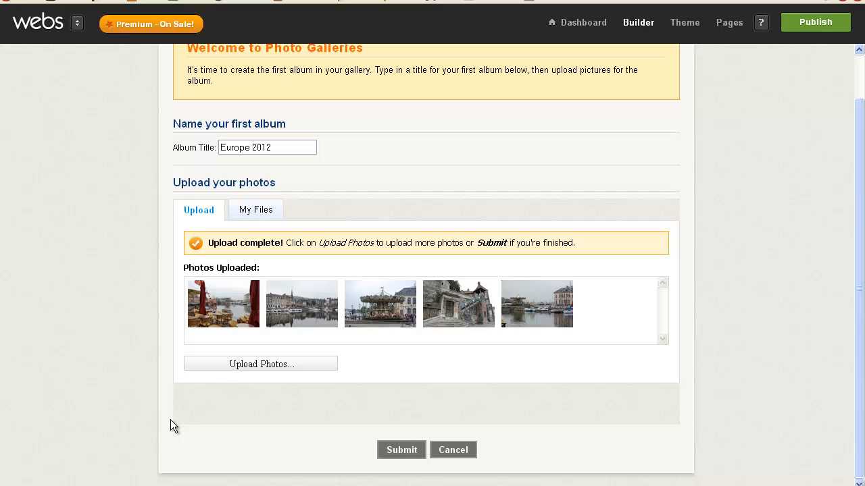
mouse_move(402, 449)
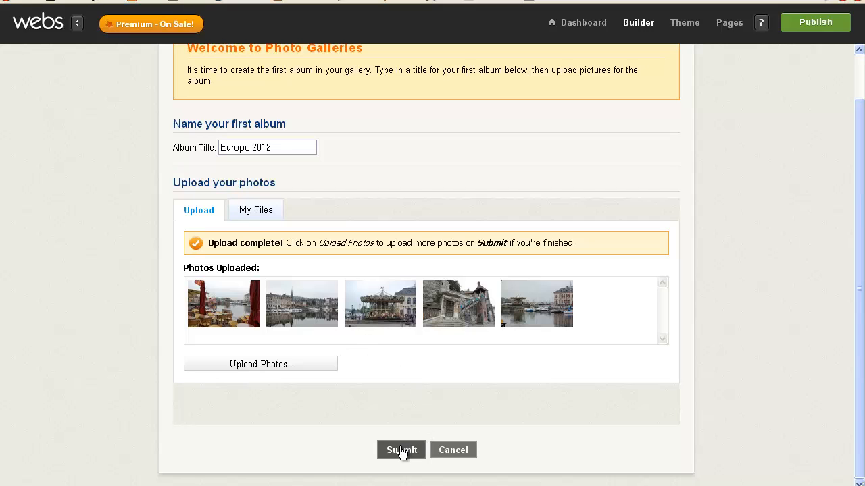
Submit the album and begin its description 'Honfleur, France'.
left_click(400, 450)
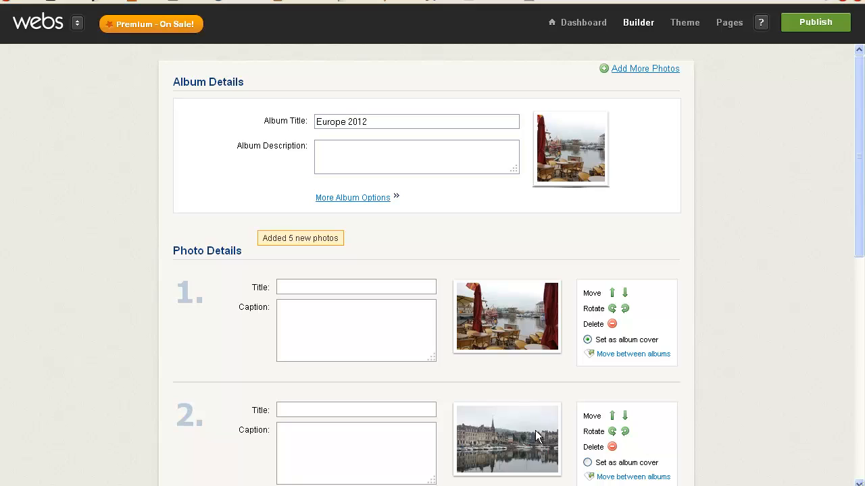
mouse_move(377, 116)
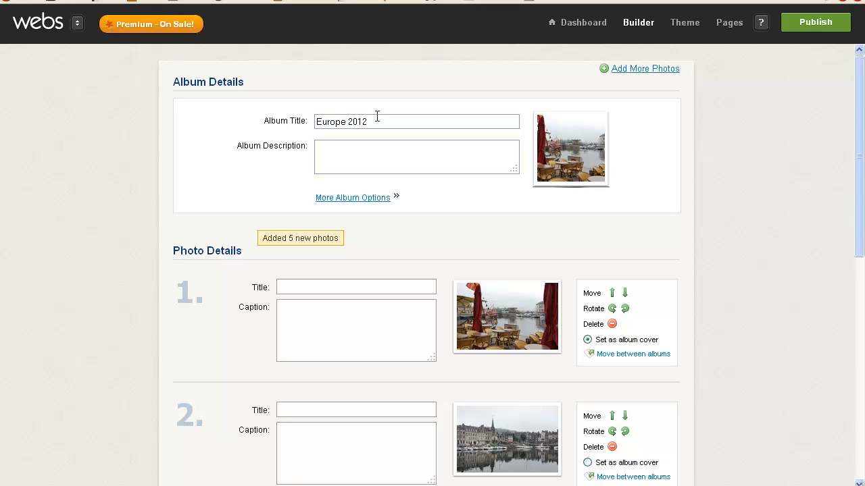
mouse_move(262, 162)
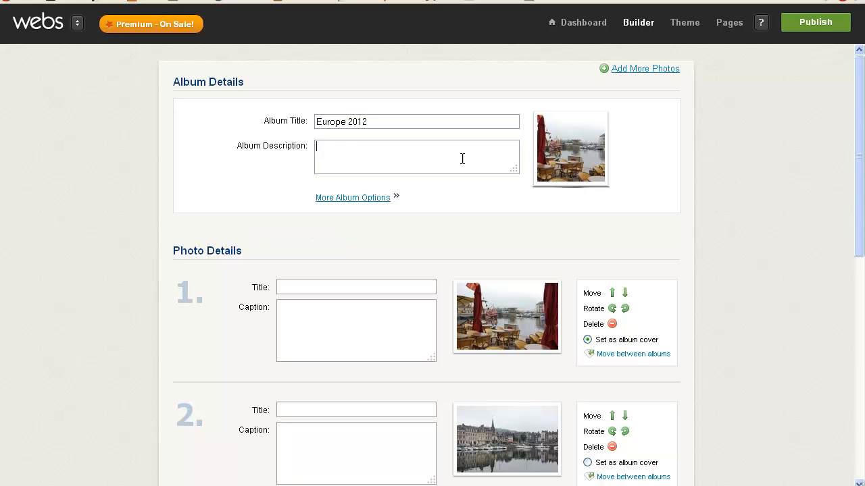
type("Honfleur, France")
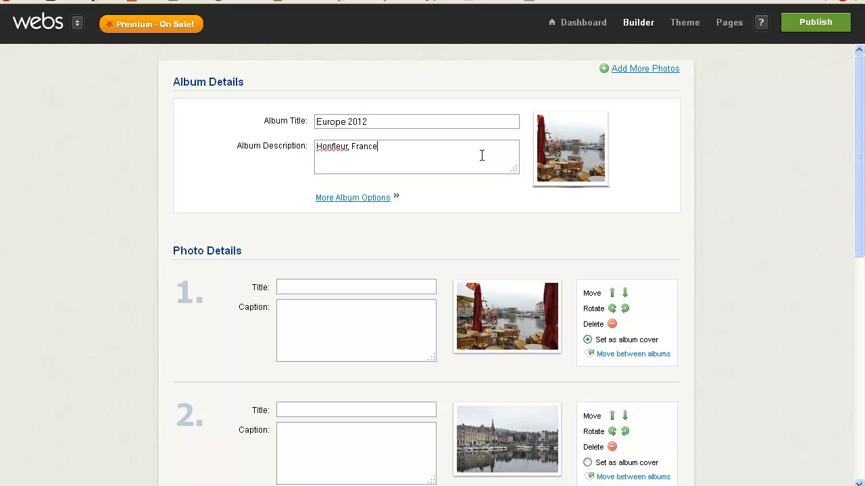
In More Album Options, limit photo adding to Administrators and check My Files for slideshow music.
left_click(352, 197)
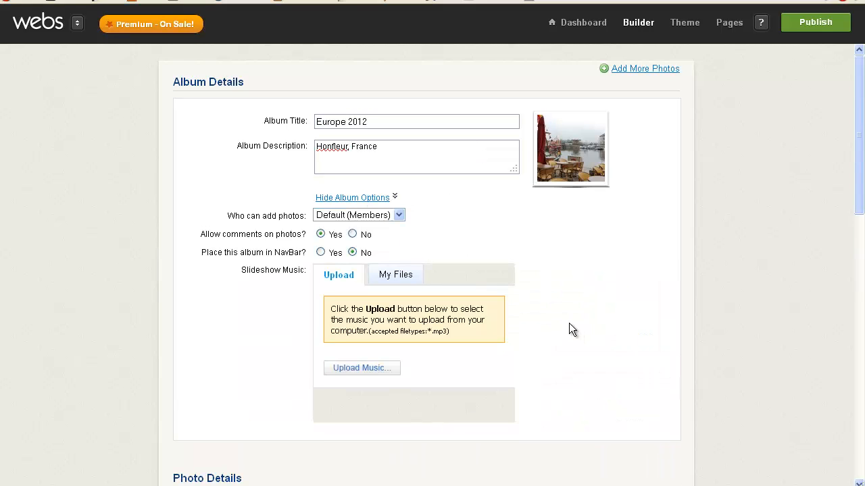
mouse_move(535, 319)
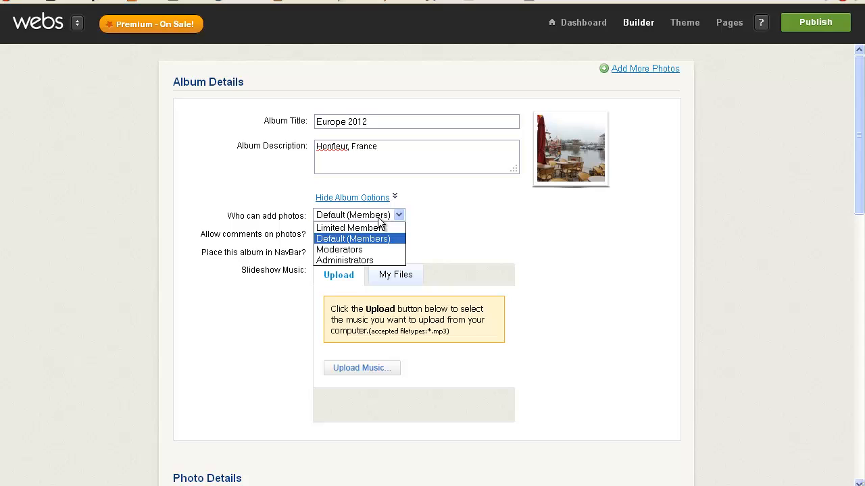
left_click(343, 260)
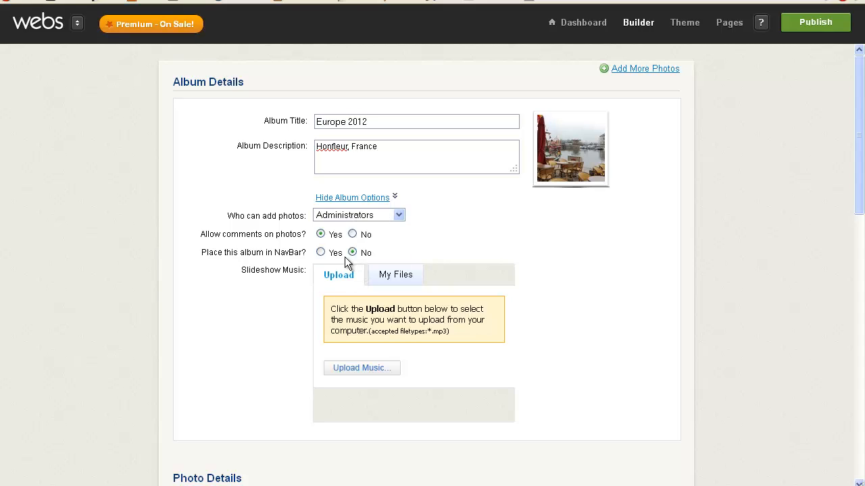
mouse_move(403, 236)
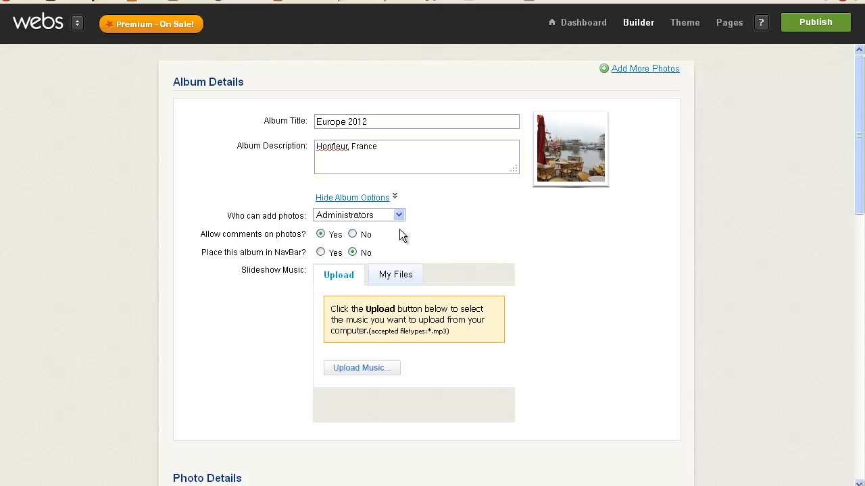
left_click(360, 214)
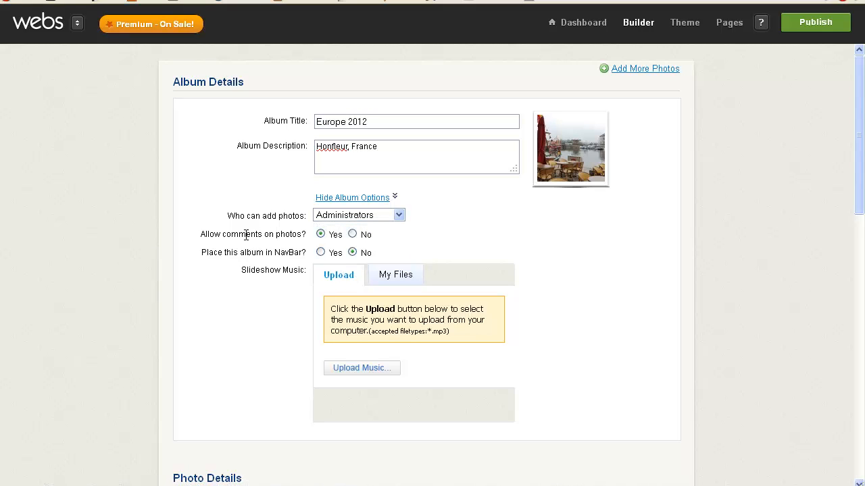
mouse_move(433, 244)
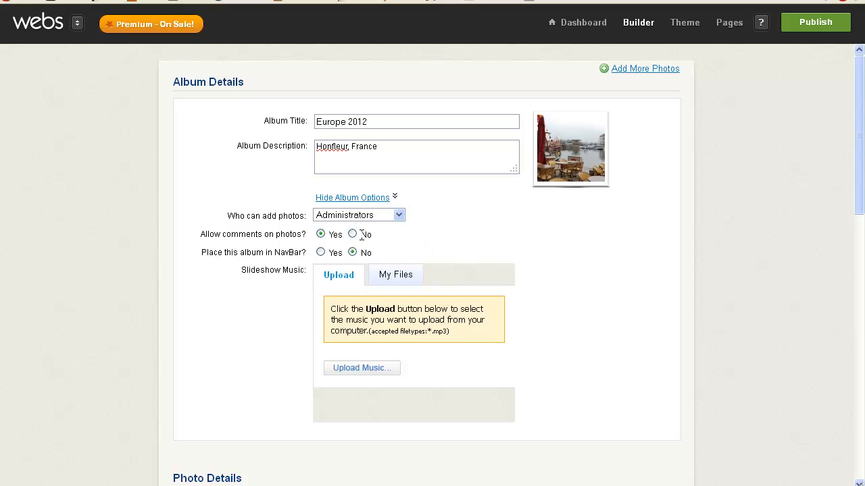
mouse_move(308, 264)
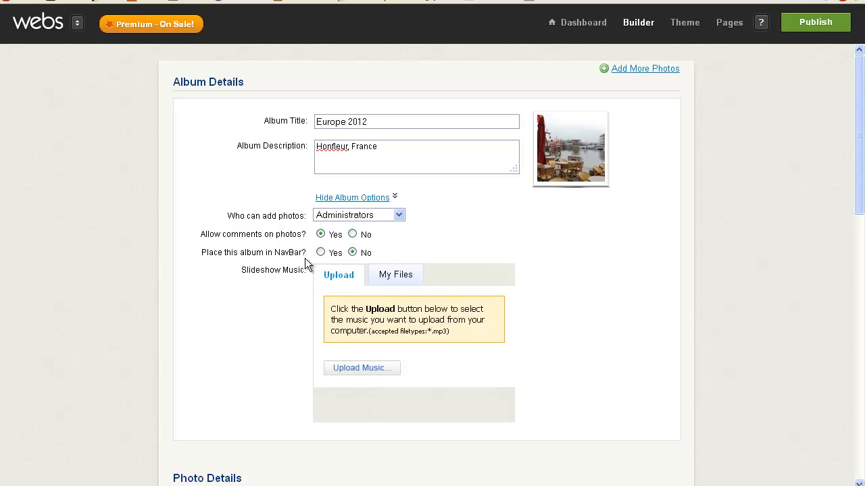
mouse_move(367, 253)
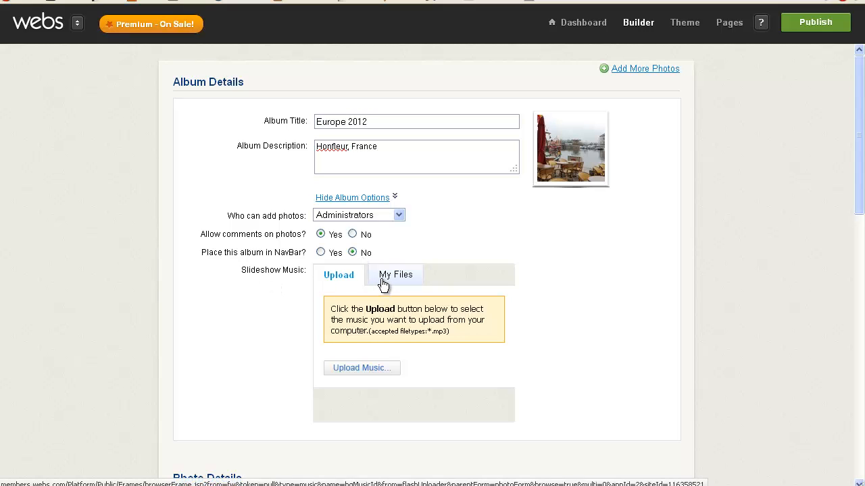
left_click(395, 274)
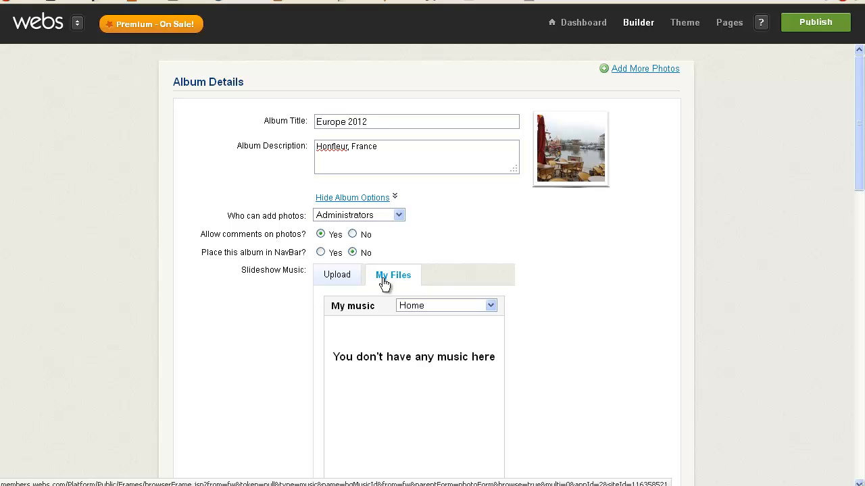
mouse_move(502, 278)
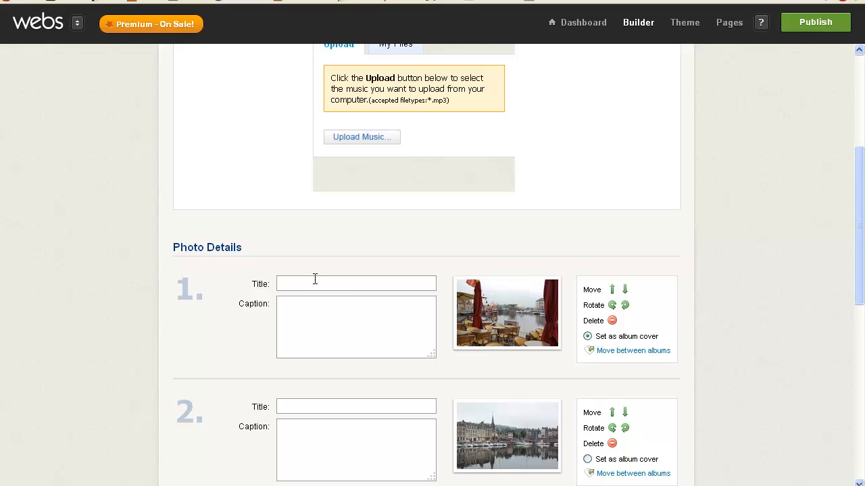
Scroll through Photo Details to fill in the five photos' titles and captions.
scroll("down", 3)
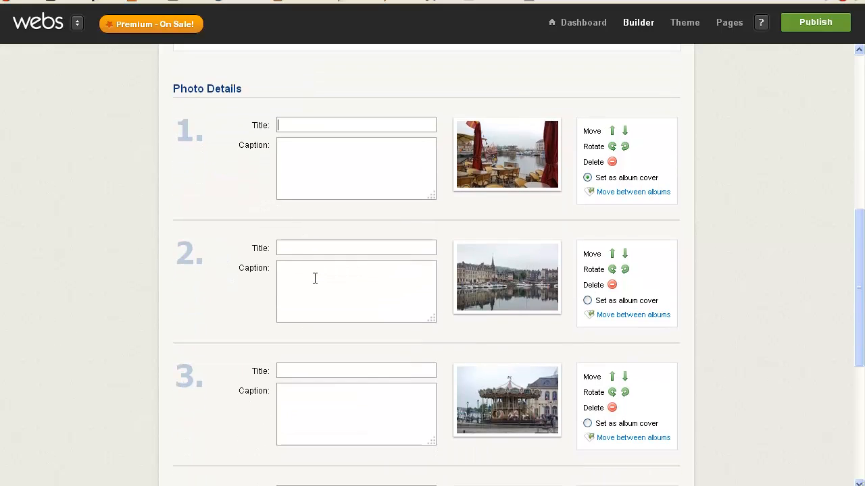
scroll("down", 3)
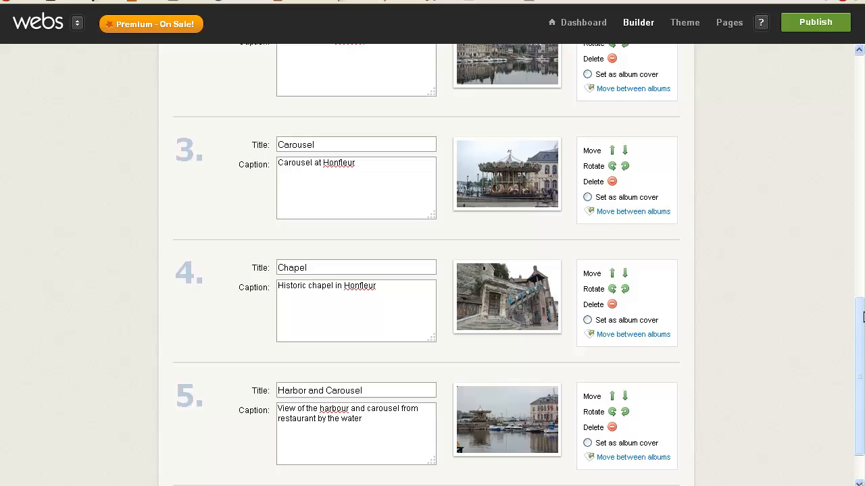
scroll("up", 3)
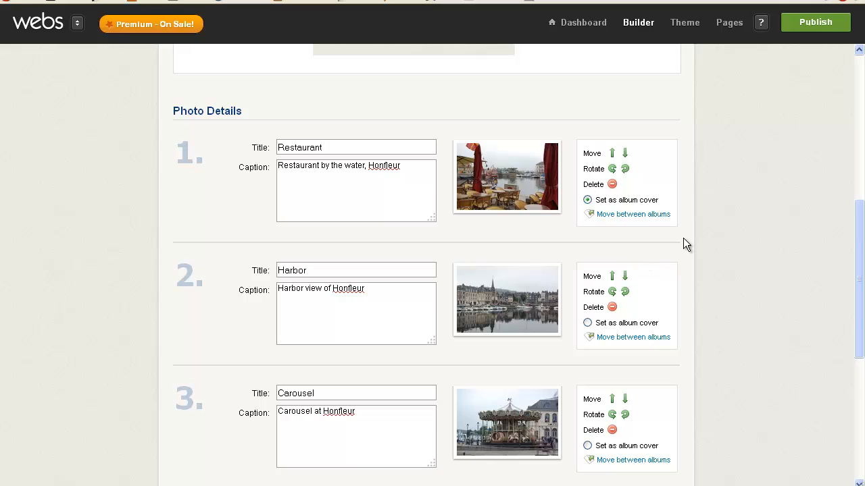
mouse_move(629, 197)
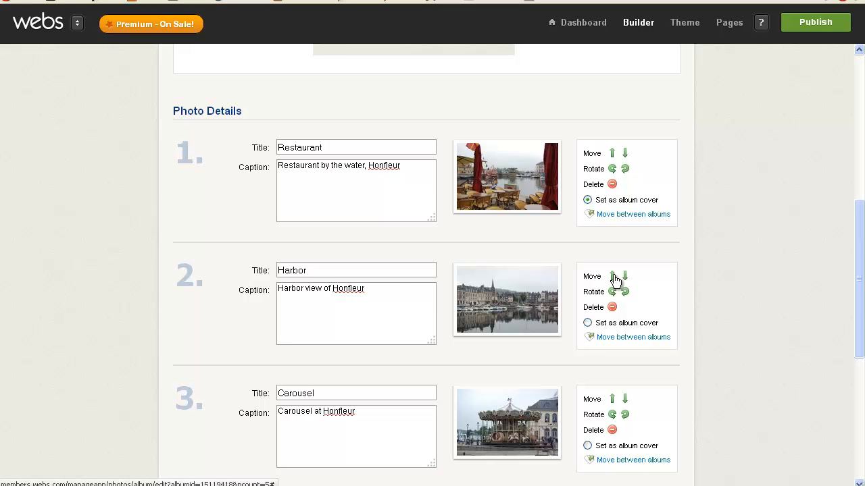
Reorder Harbor and Carousel to the top, set Harbor and Carousel as album cover, and save.
left_click(612, 276)
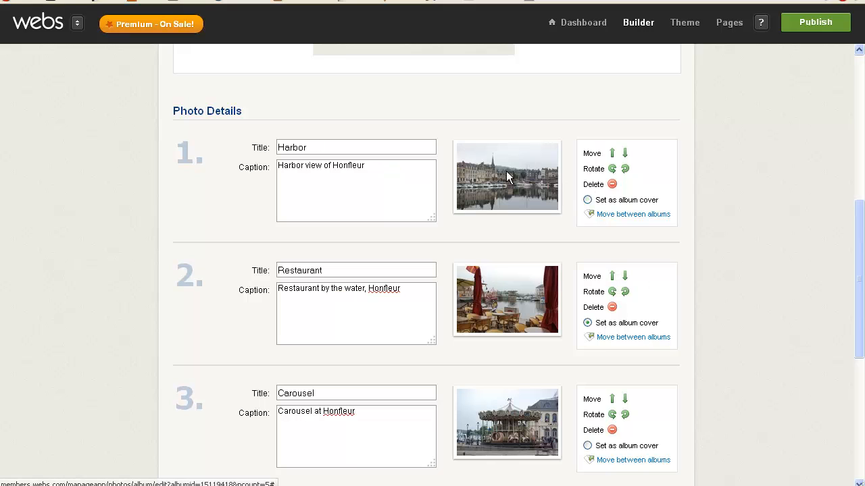
scroll("down", 3)
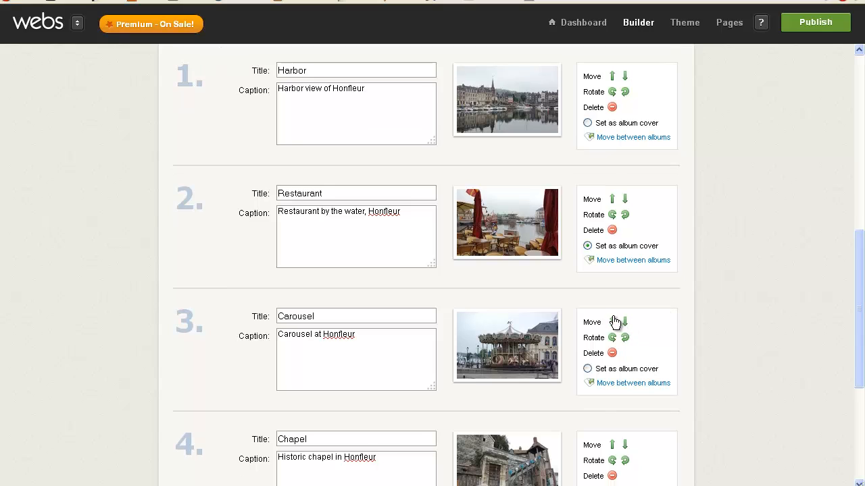
left_click(612, 321)
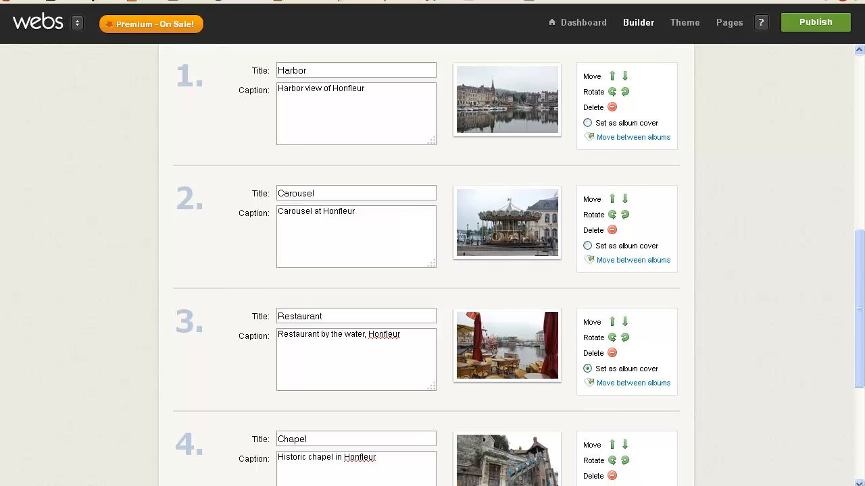
mouse_move(710, 365)
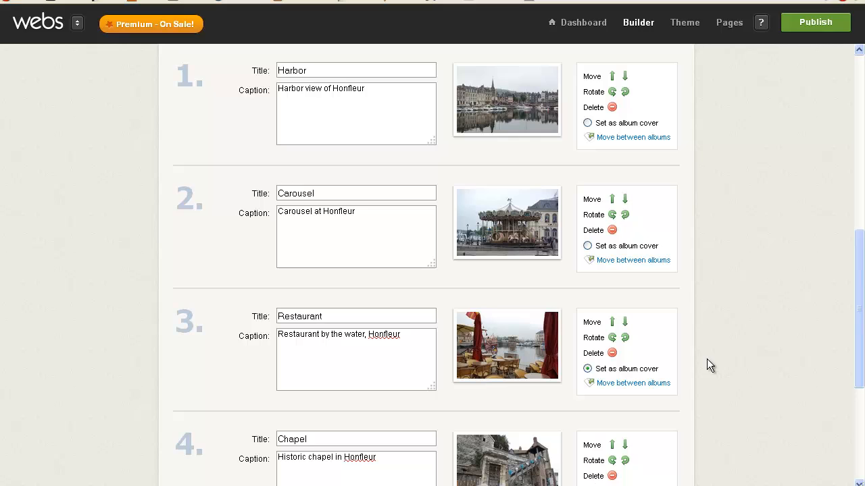
scroll("down", 3)
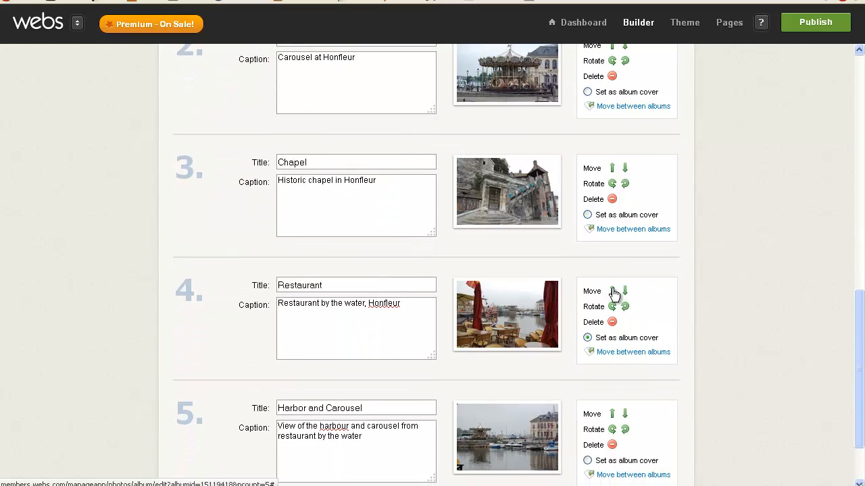
scroll("down", 3)
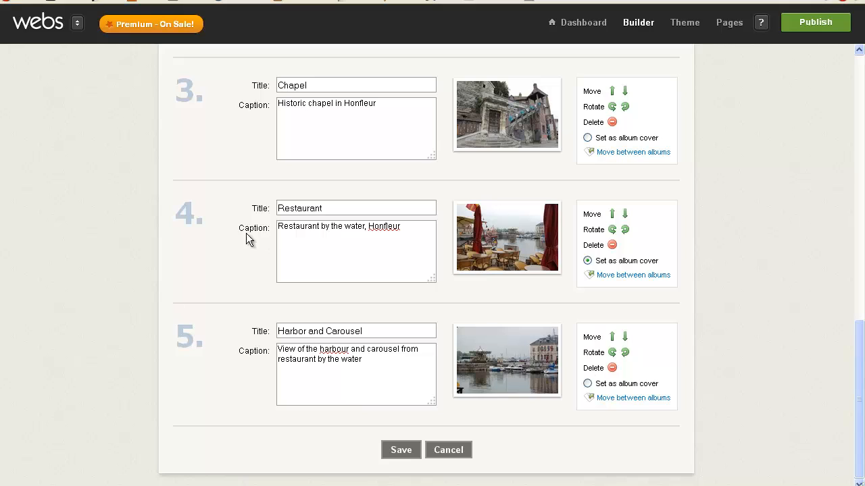
mouse_move(443, 358)
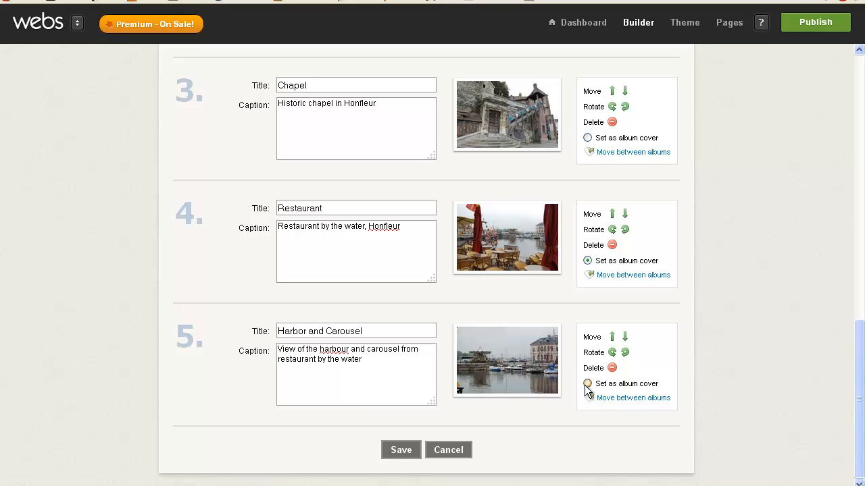
left_click(586, 383)
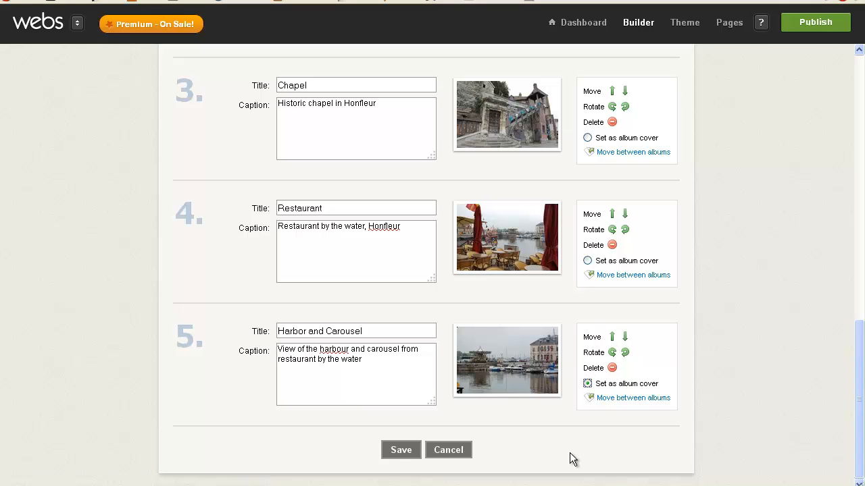
mouse_move(586, 383)
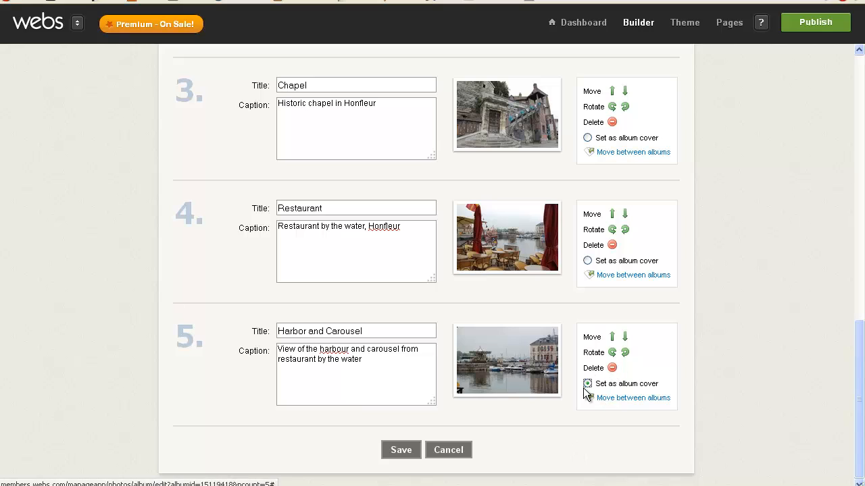
mouse_move(634, 422)
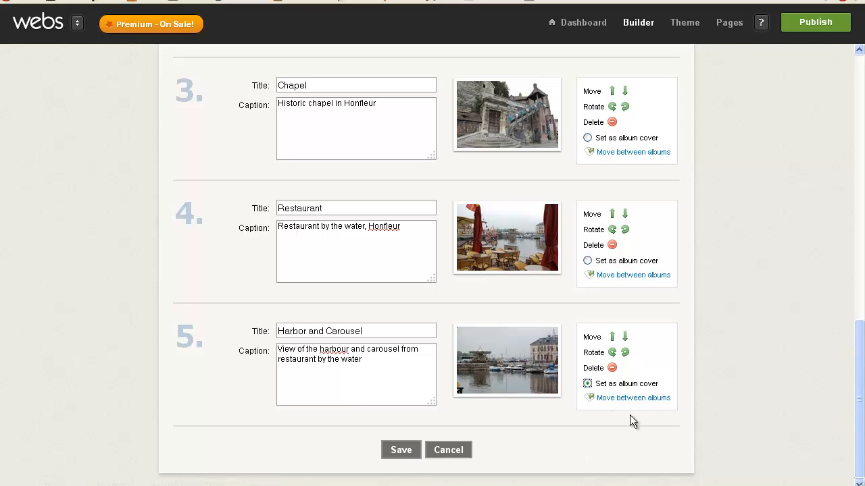
mouse_move(653, 397)
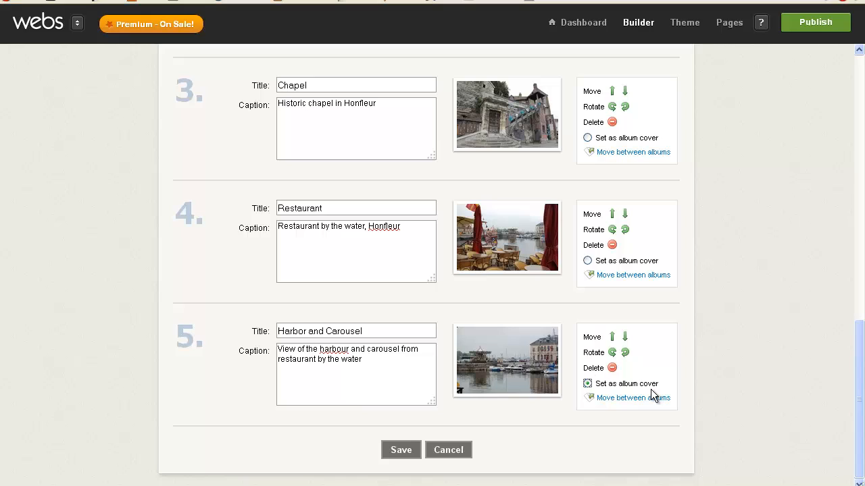
left_click(400, 450)
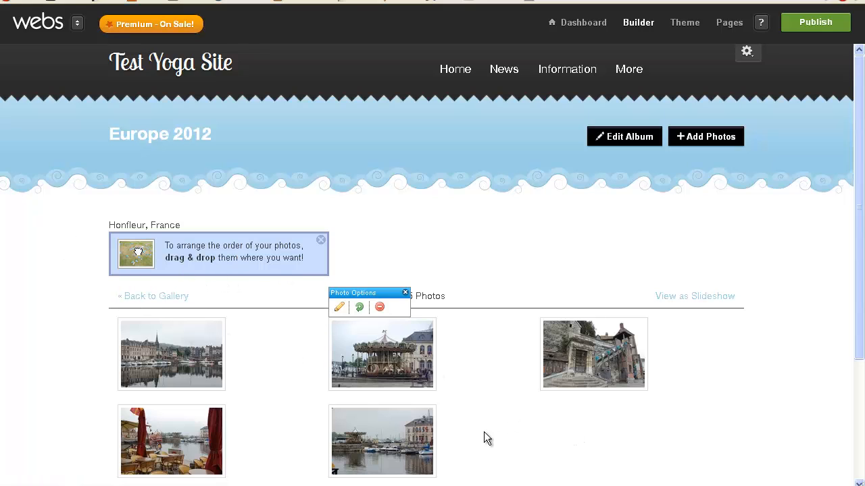
Review the album's five photos and go back to the gallery of albums.
scroll("down", 3)
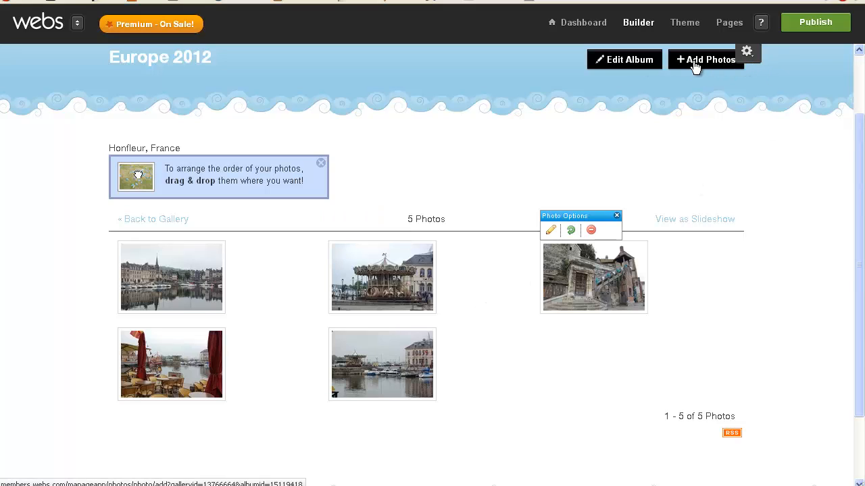
scroll("up", 3)
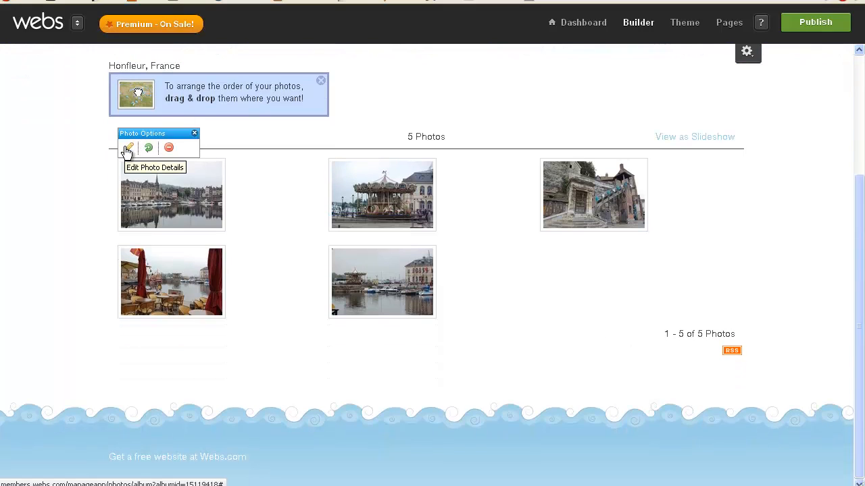
mouse_move(331, 86)
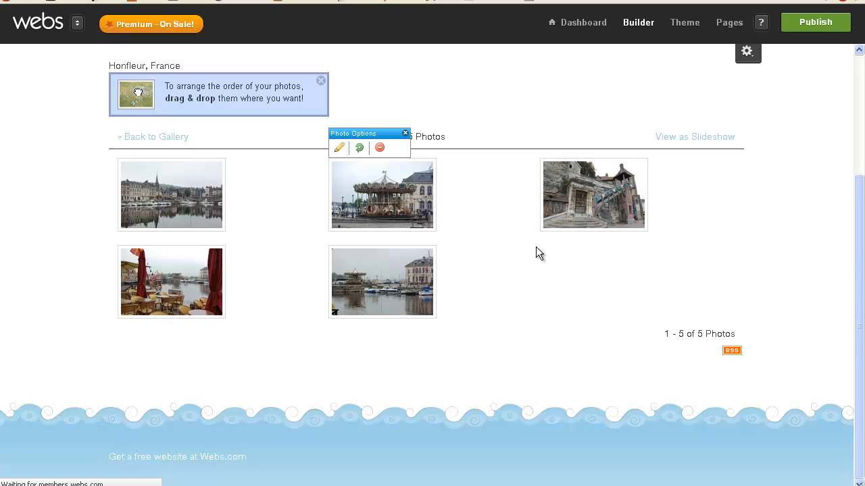
left_click(154, 136)
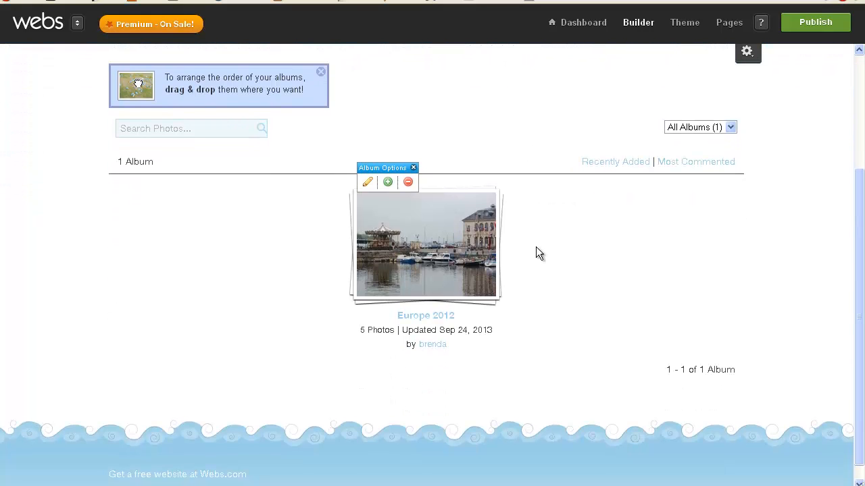
mouse_move(403, 218)
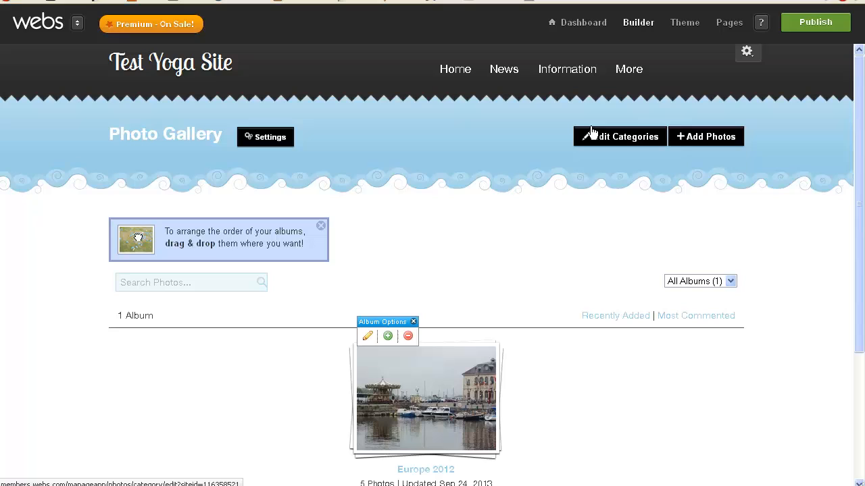
Reopen the Photos page from the navbar's More menu.
left_click(629, 69)
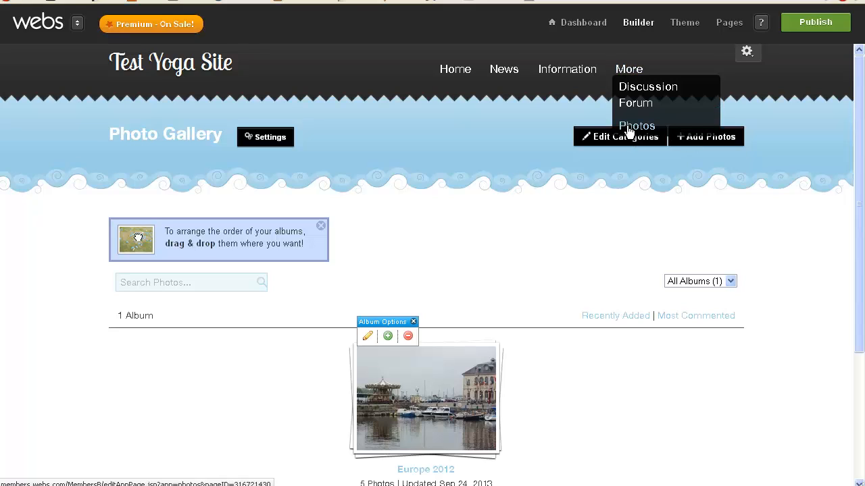
left_click(636, 126)
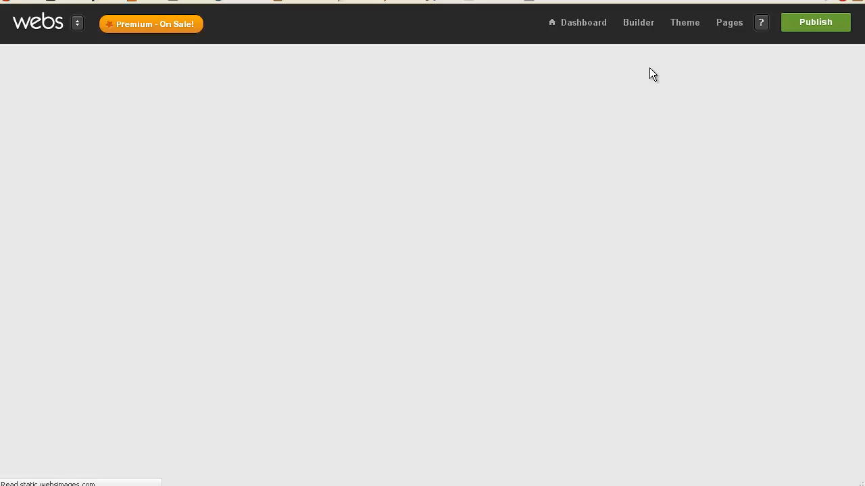
left_click(638, 21)
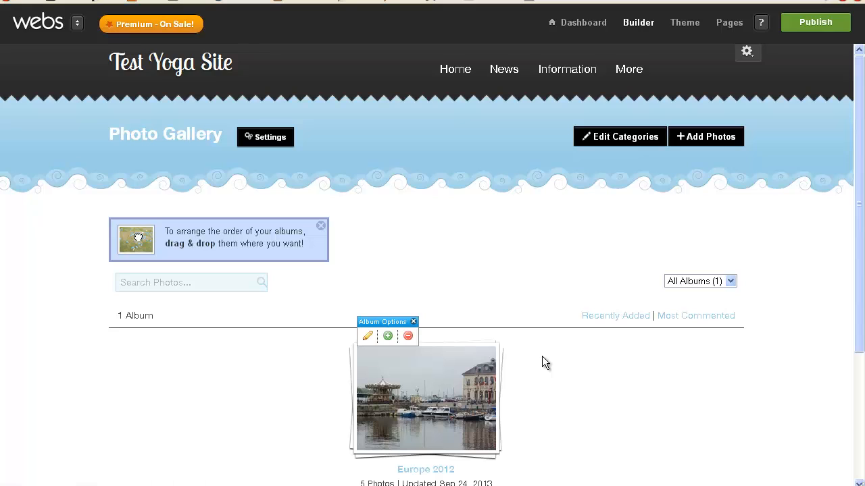
mouse_move(600, 338)
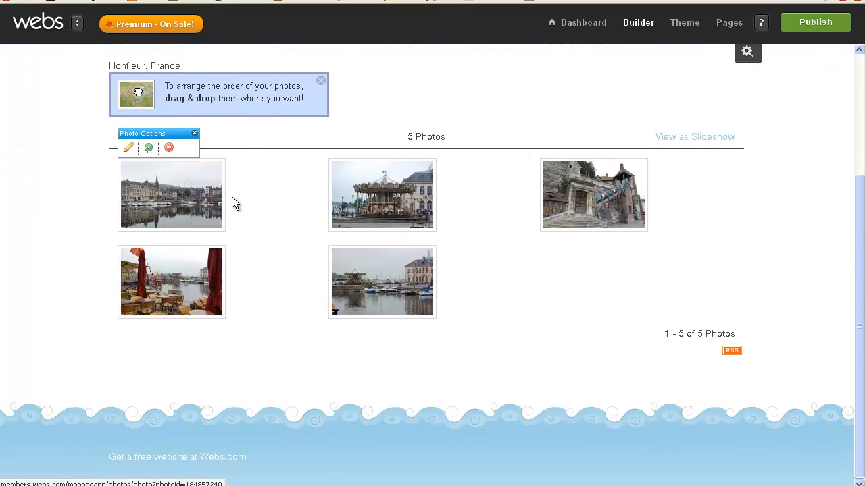
mouse_move(206, 204)
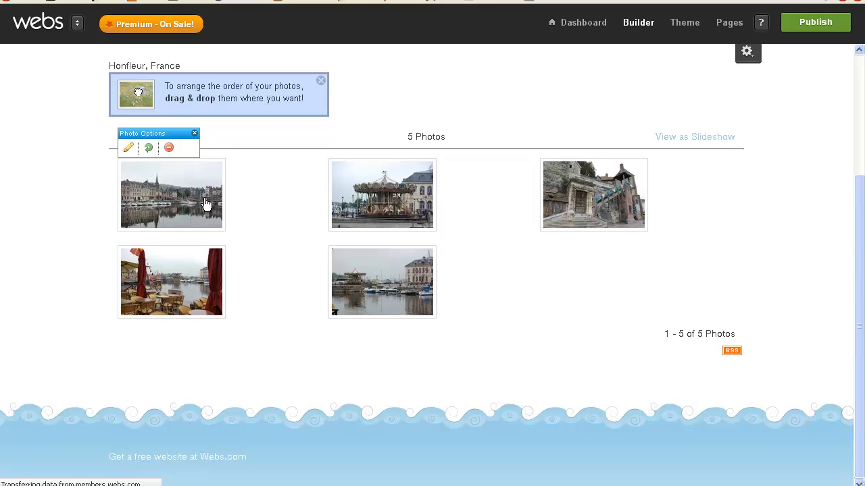
View the Harbor photo's own page, shown as Photo 1 of 5.
left_click(172, 194)
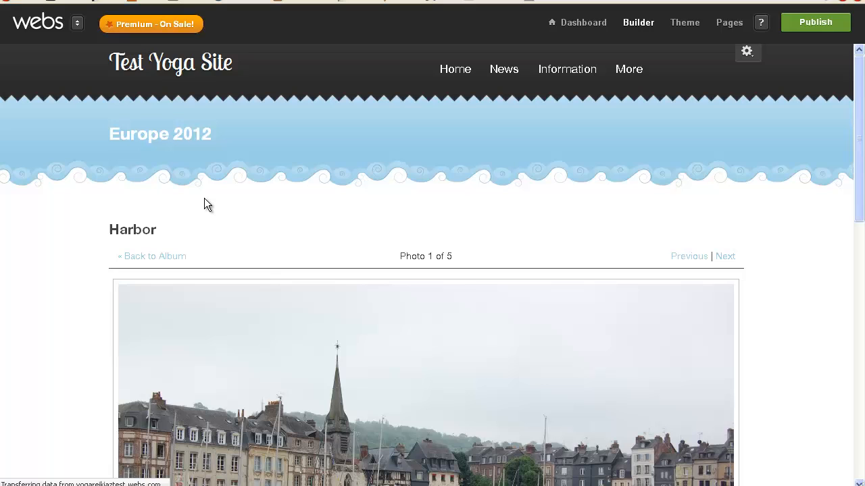
scroll("down", 3)
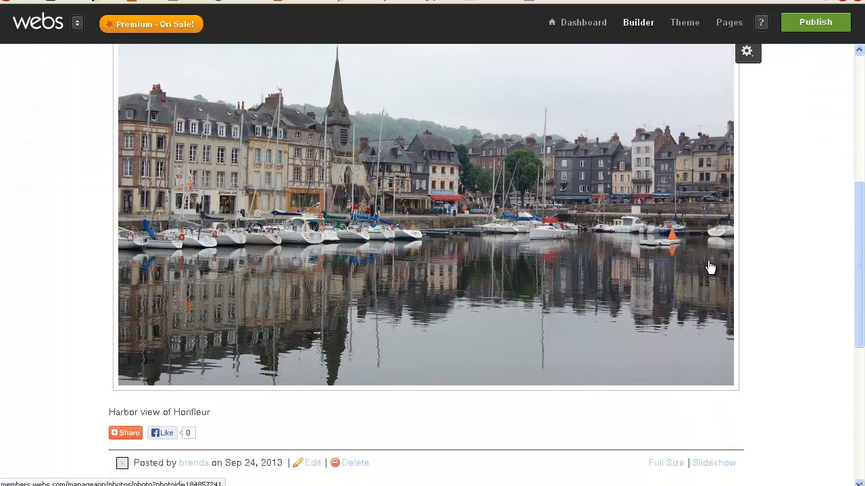
scroll("up", 3)
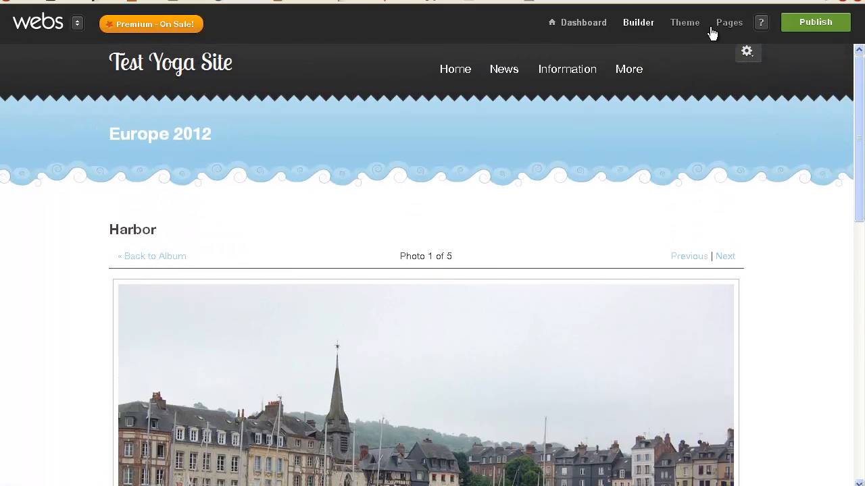
Create a navbar link to the Harbor photo page named 'Harbor Gallery' via the gear menu.
left_click(745, 51)
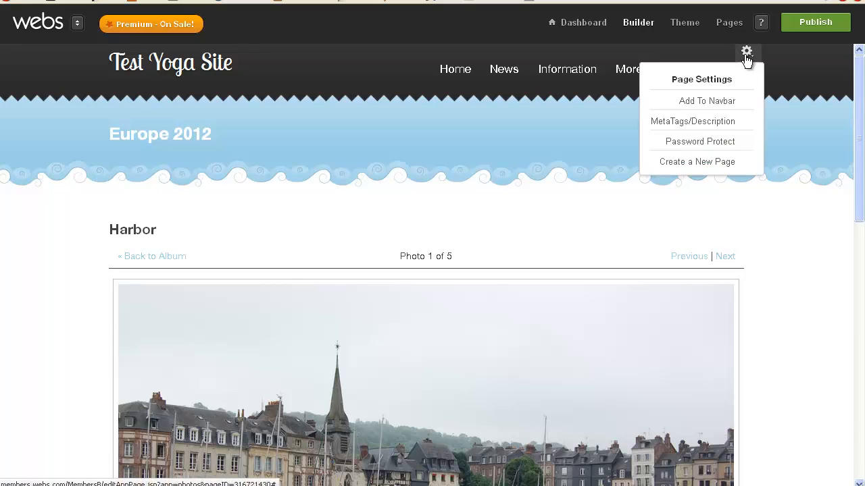
mouse_move(692, 122)
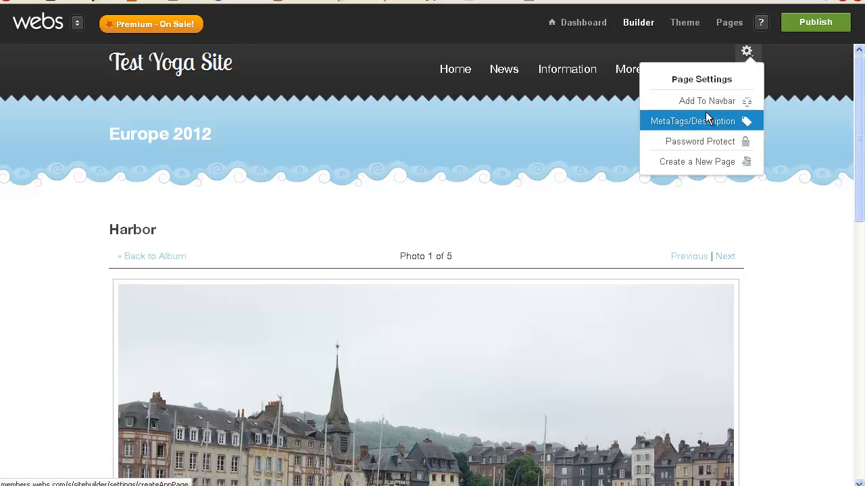
mouse_move(695, 100)
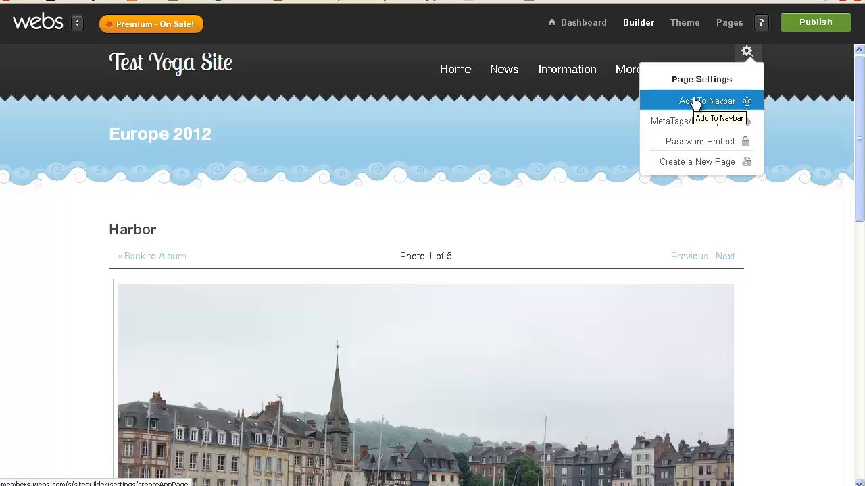
left_click(707, 100)
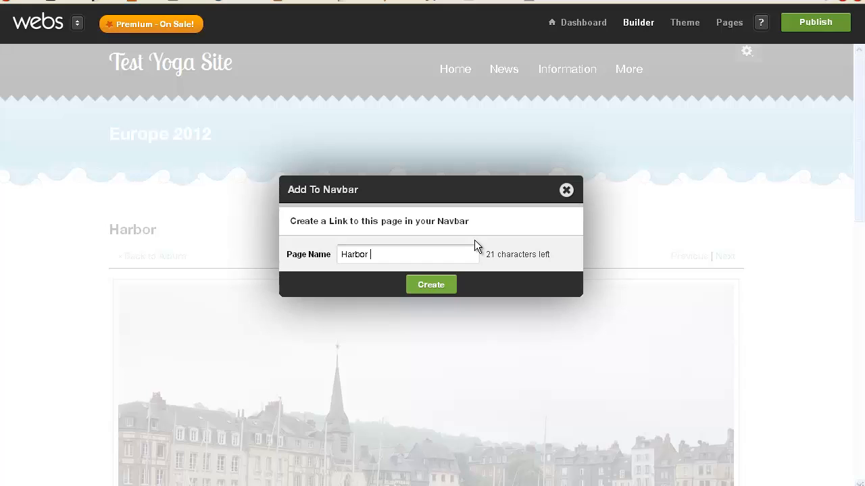
type("Gallery")
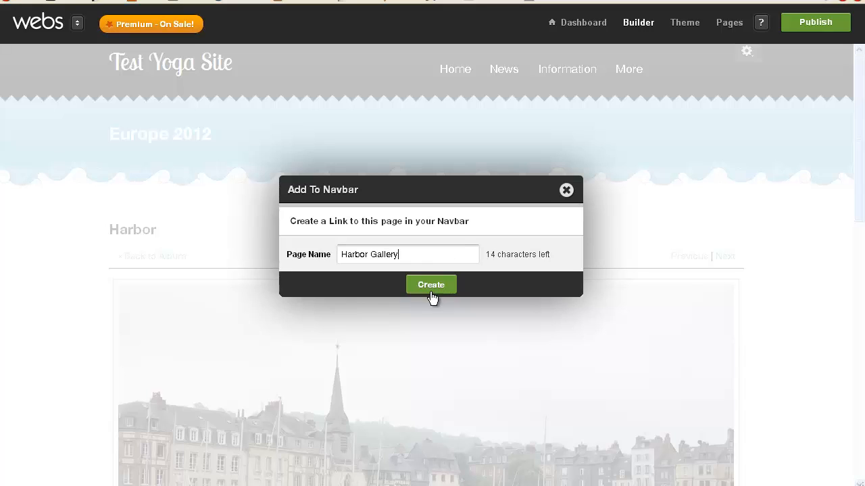
left_click(430, 284)
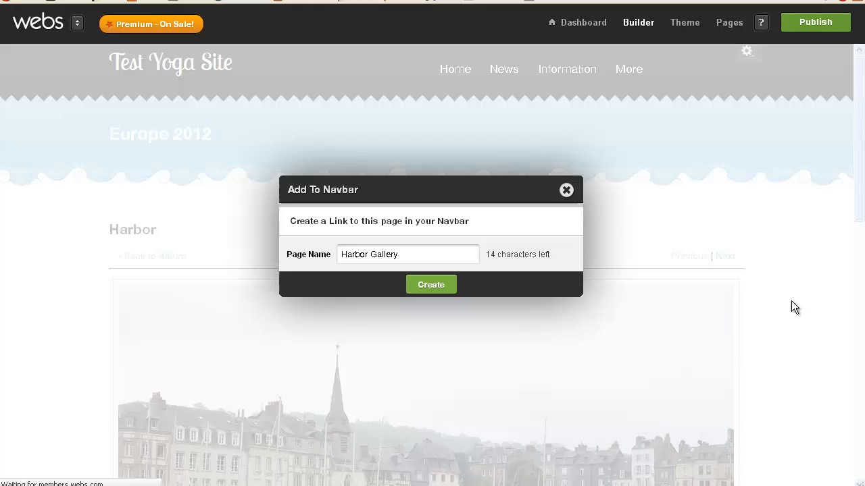
left_click(431, 283)
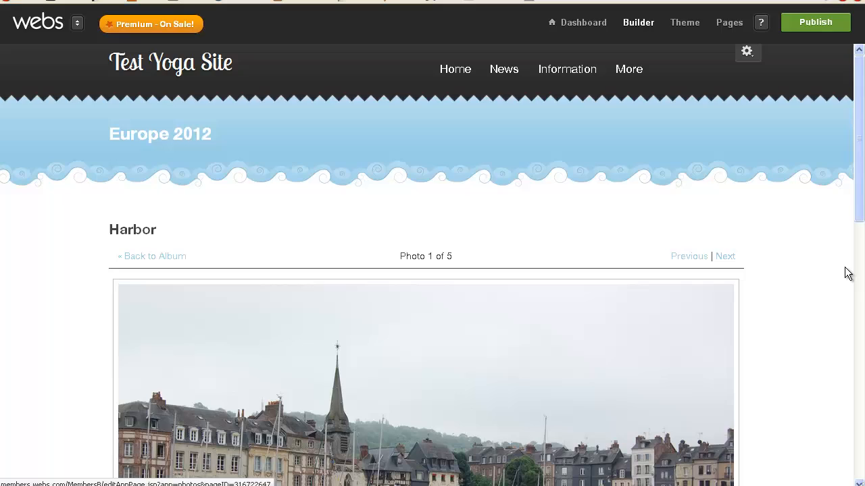
Play the Europe 2012 album as a slideshow, stepping through the Carousel and Chapel photos.
scroll("down", 3)
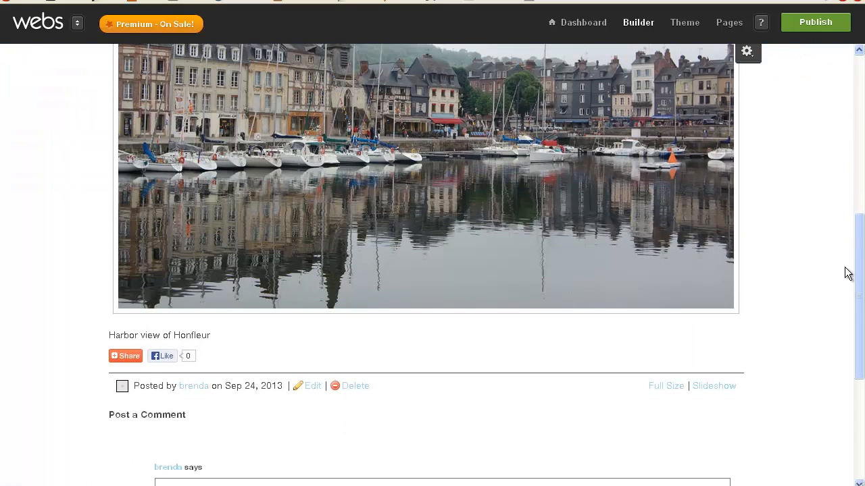
scroll("down", 3)
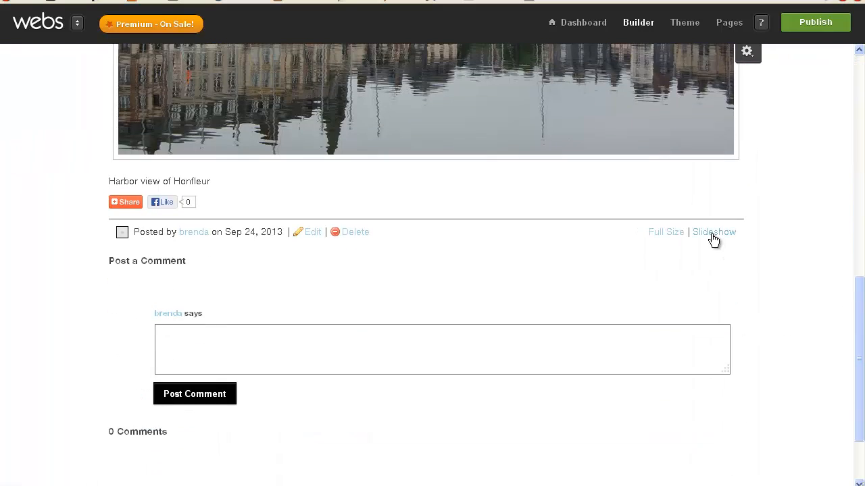
left_click(713, 232)
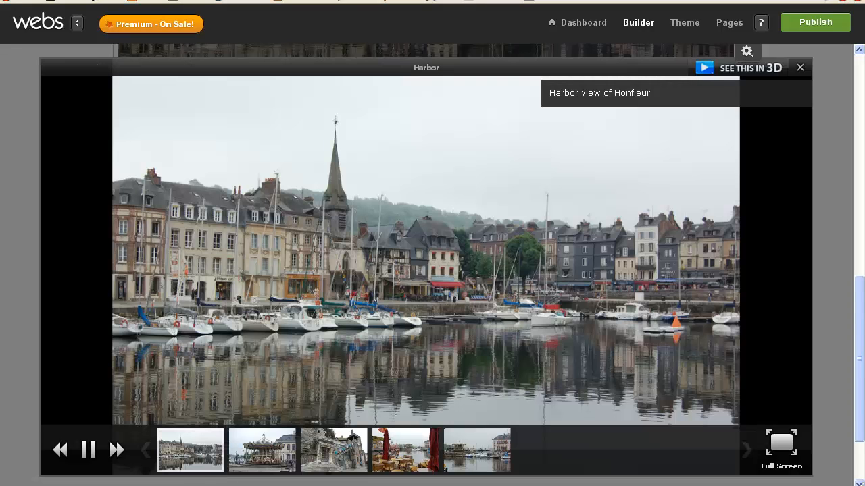
left_click(116, 450)
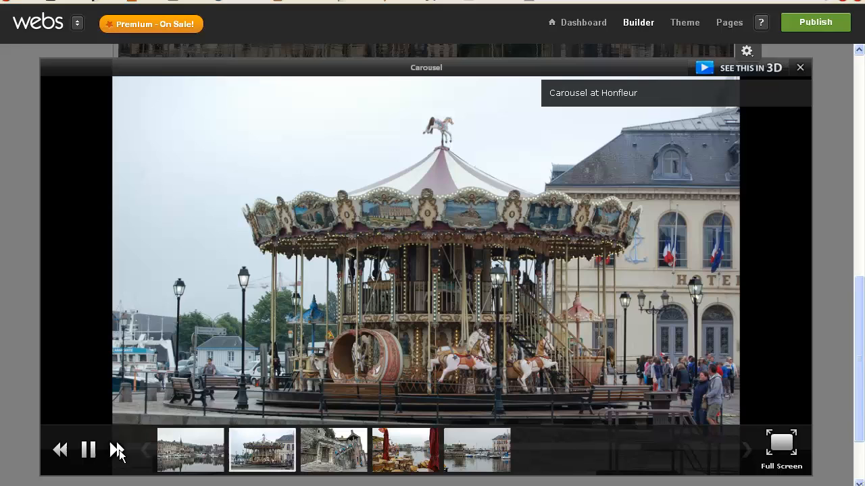
left_click(116, 450)
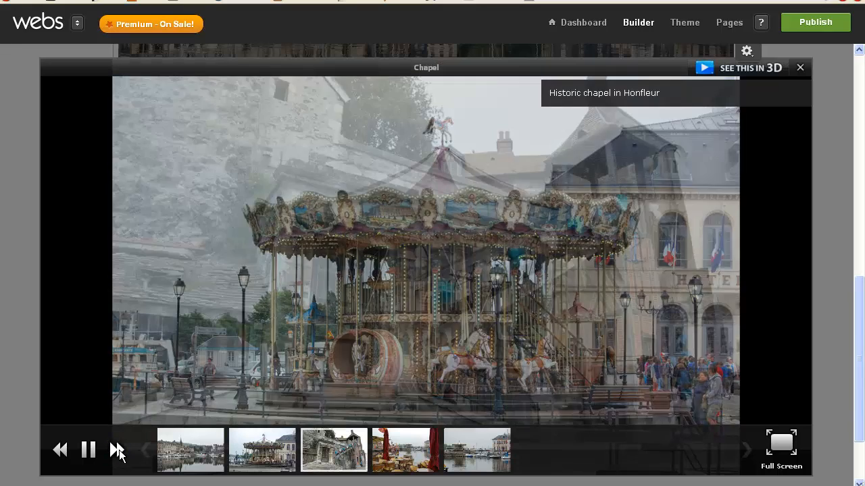
left_click(116, 450)
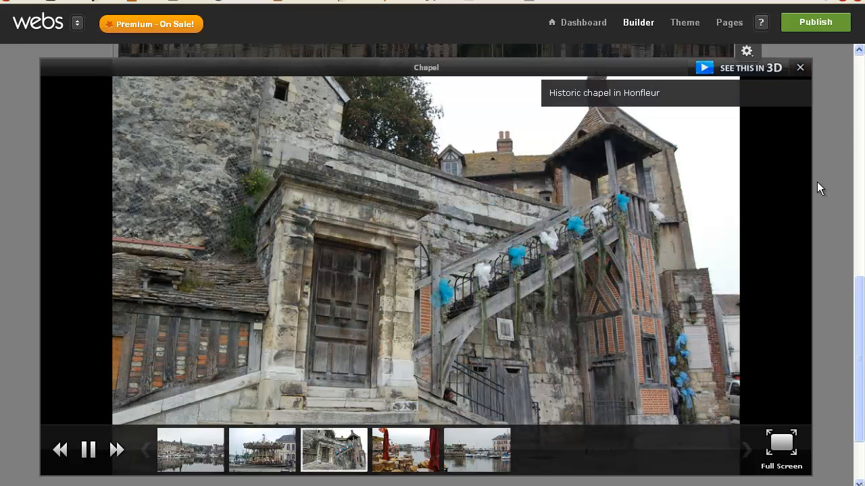
Close the slideshow and bring up the empty Home page in the builder.
left_click(800, 67)
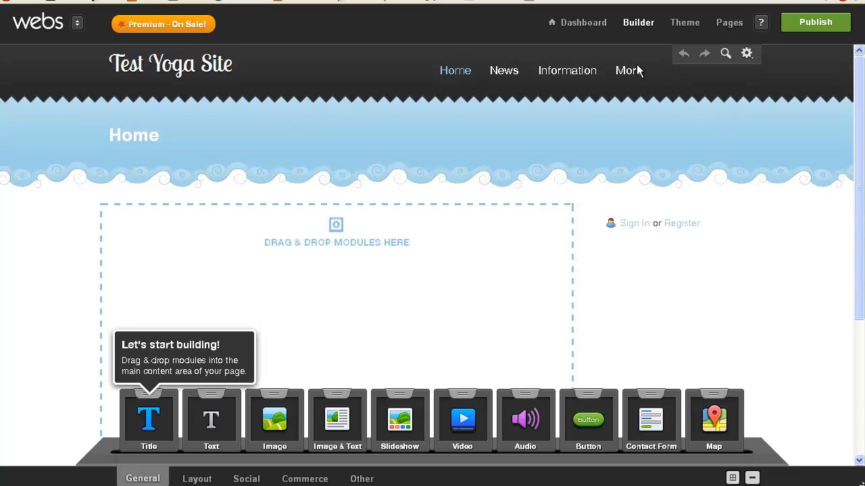
Drag a slideshow module into the Home page sidebar and bring up its Manage Slideshow photo picker.
left_click(628, 70)
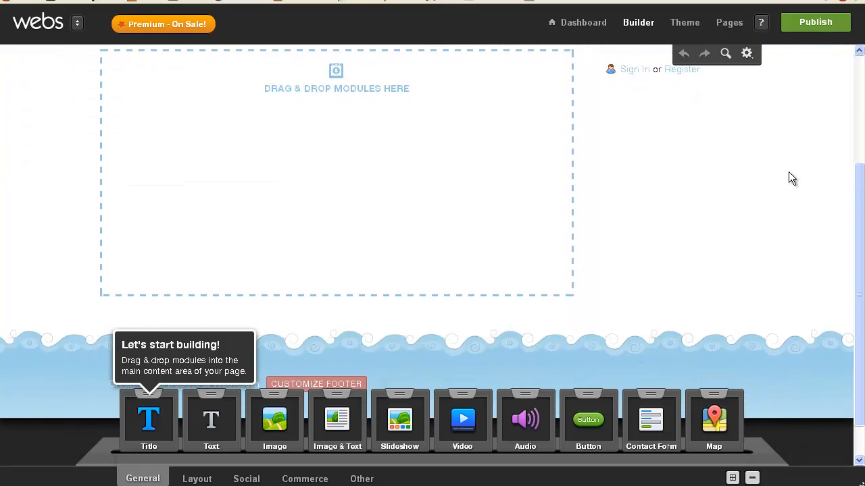
left_click_drag(400, 418, 511, 358)
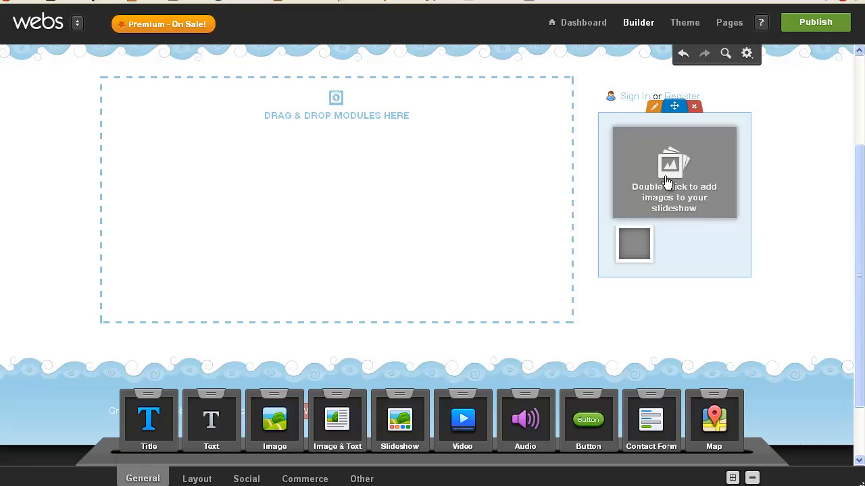
double_click(673, 173)
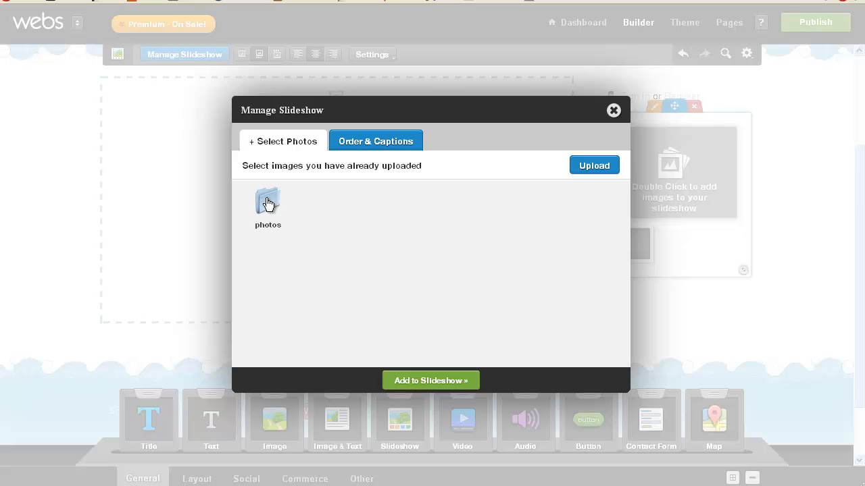
Add the photos from the Europe-2012 folder to the sidebar slideshow and save the changes.
double_click(268, 203)
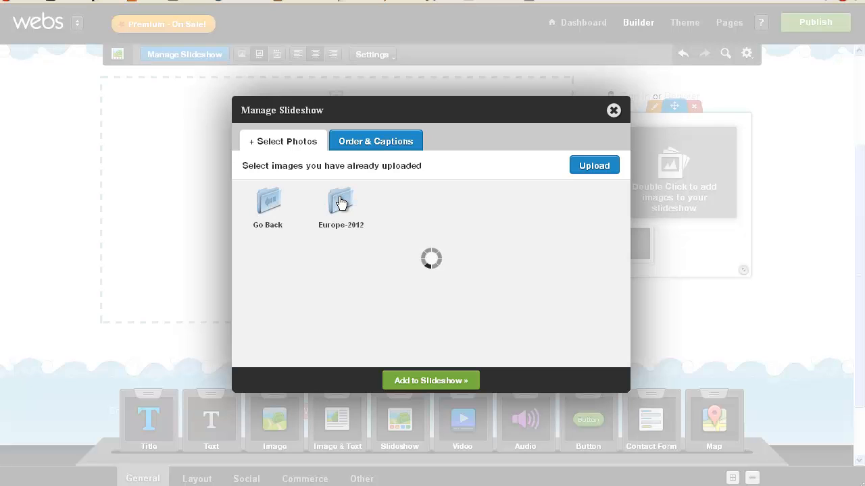
double_click(340, 205)
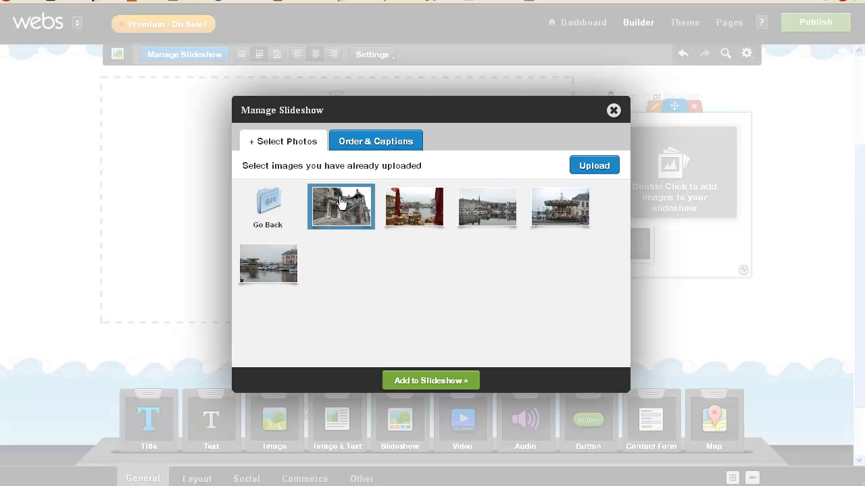
left_click(267, 263)
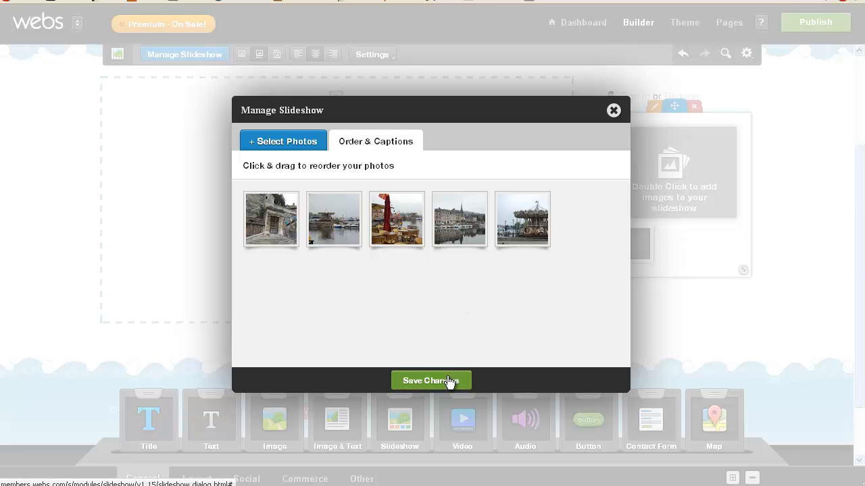
left_click(431, 381)
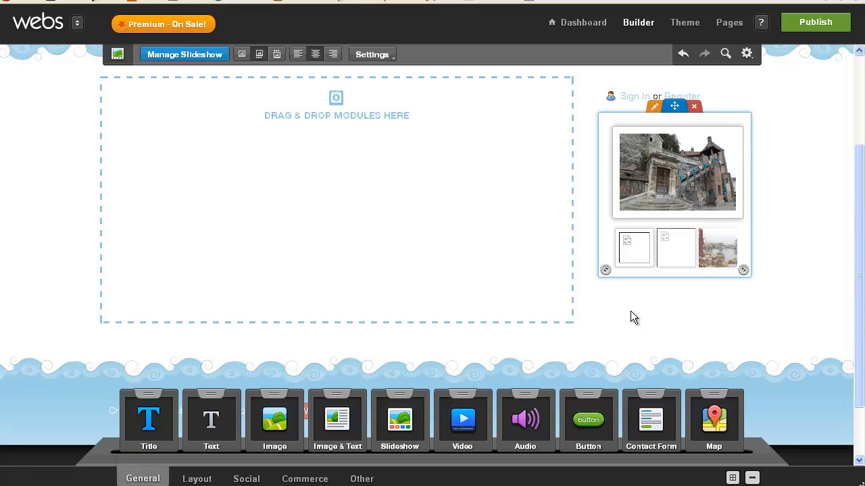
mouse_move(688, 159)
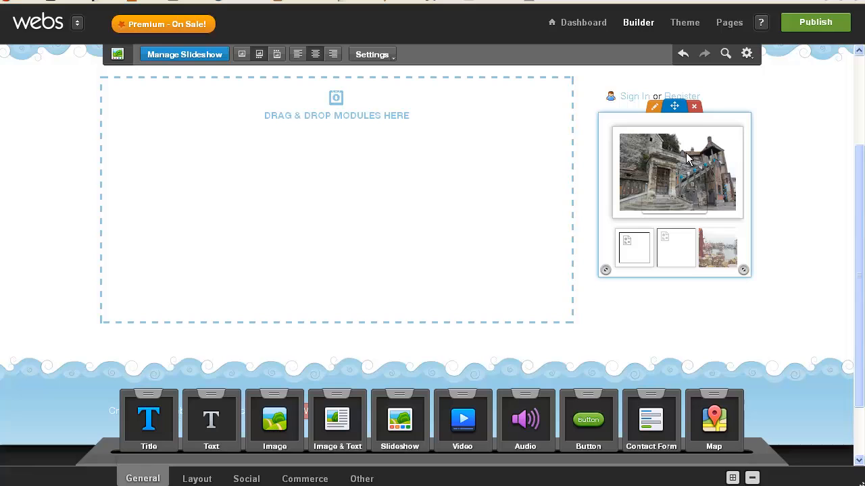
Review the slideshow's Order & Captions in the manager, then close it unchanged.
left_click(184, 54)
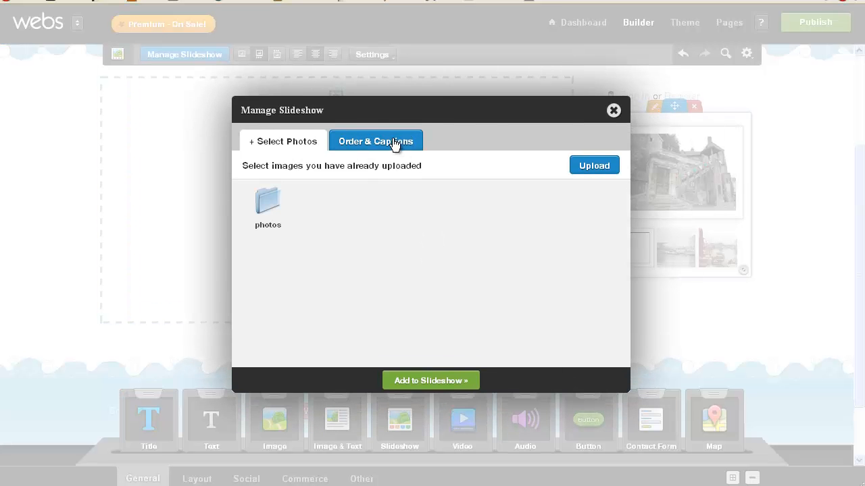
left_click(376, 142)
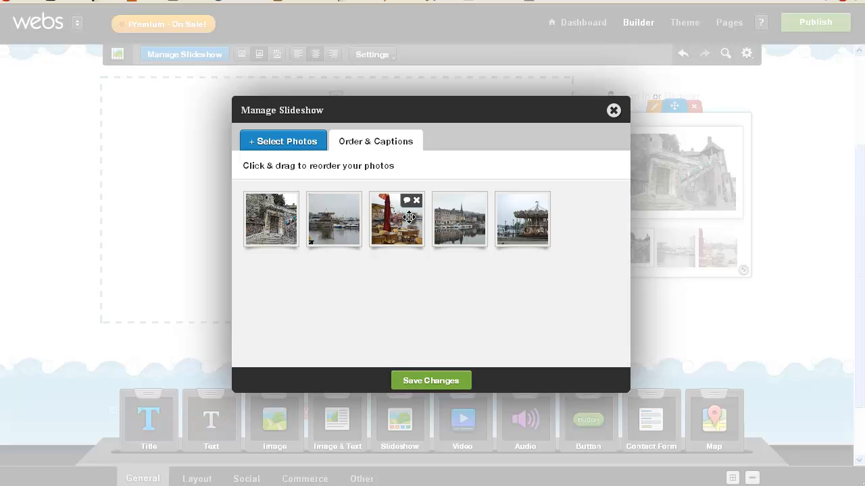
mouse_move(619, 100)
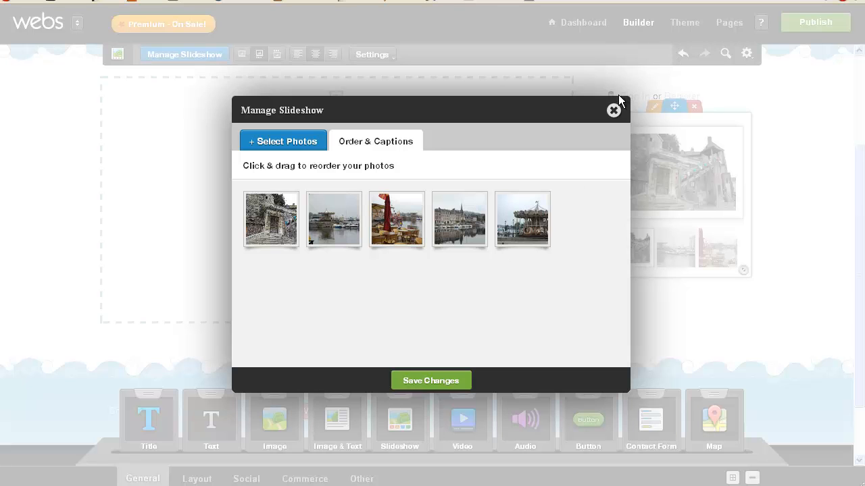
left_click(613, 111)
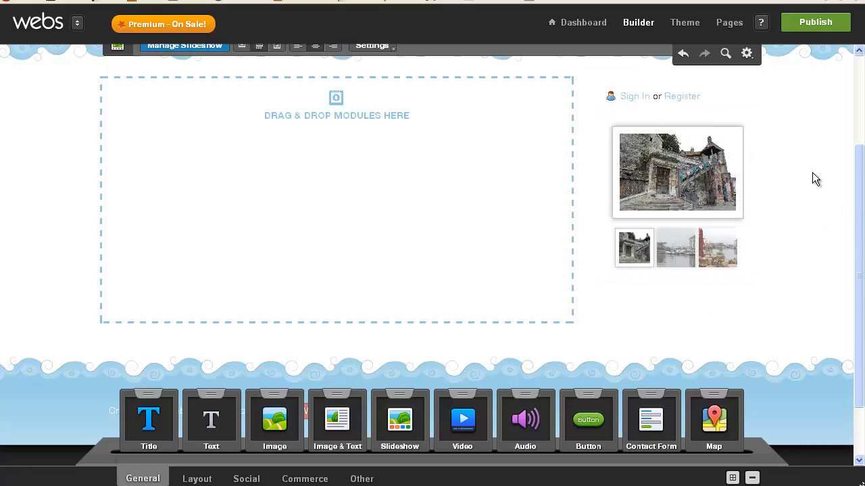
scroll("up", 3)
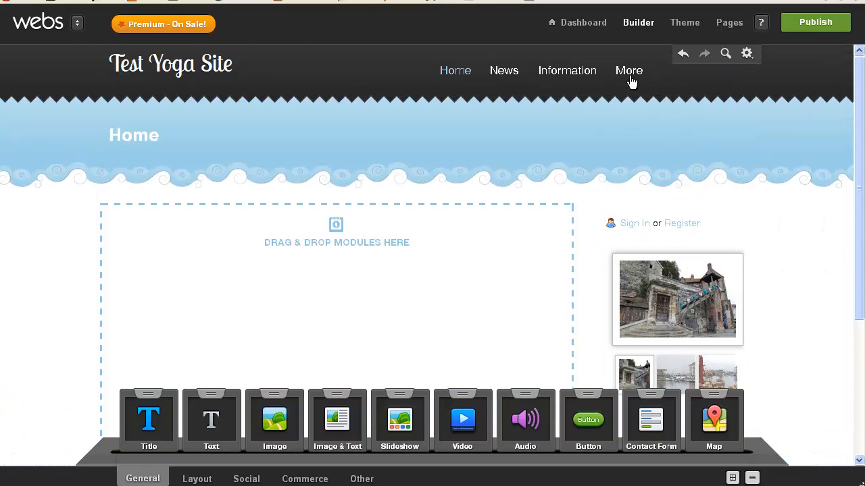
left_click(628, 71)
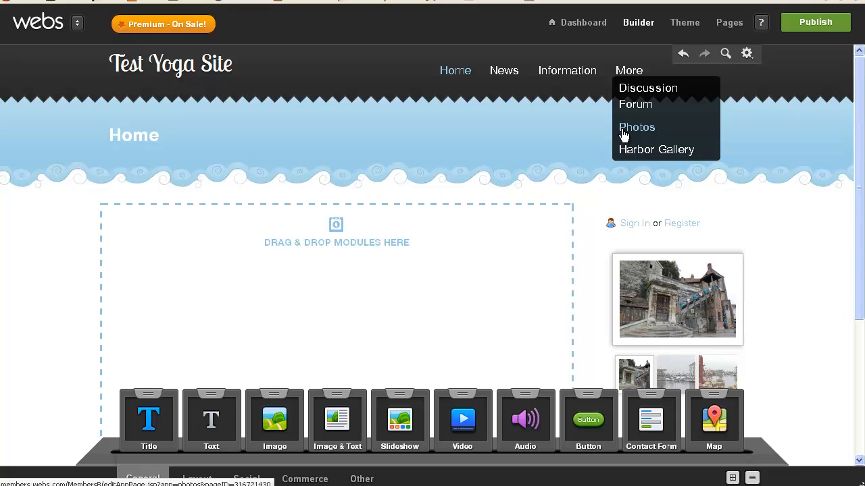
left_click(637, 127)
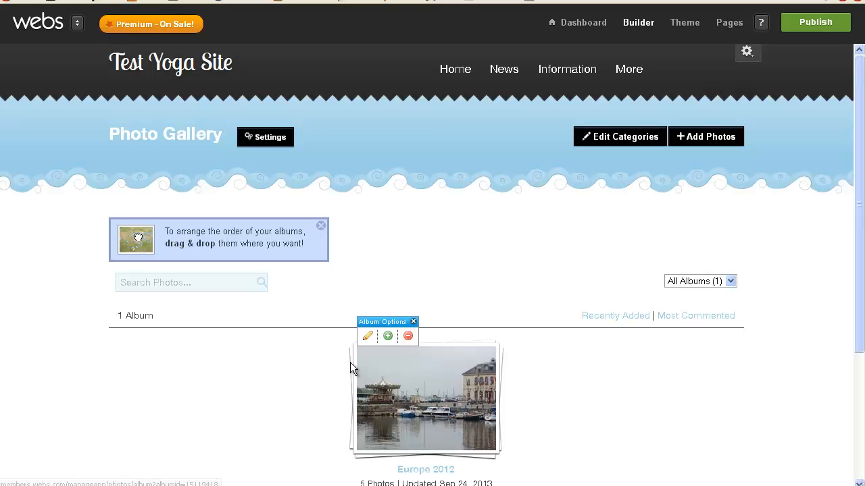
left_click(628, 69)
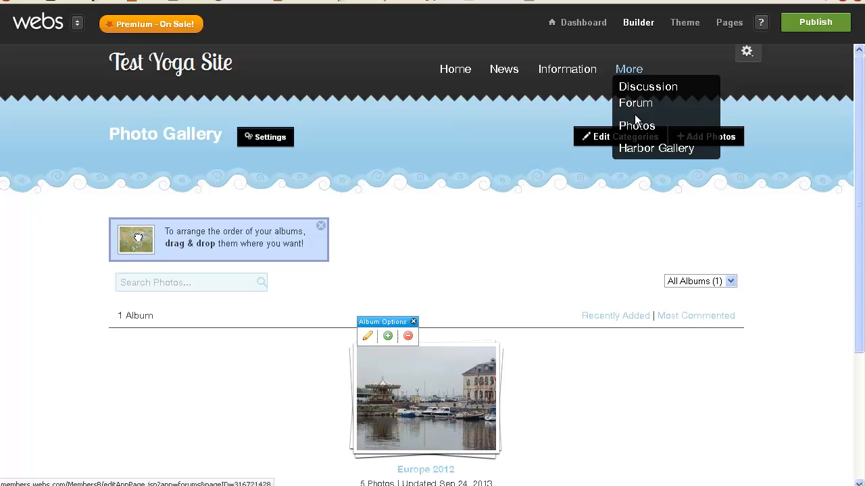
mouse_move(655, 147)
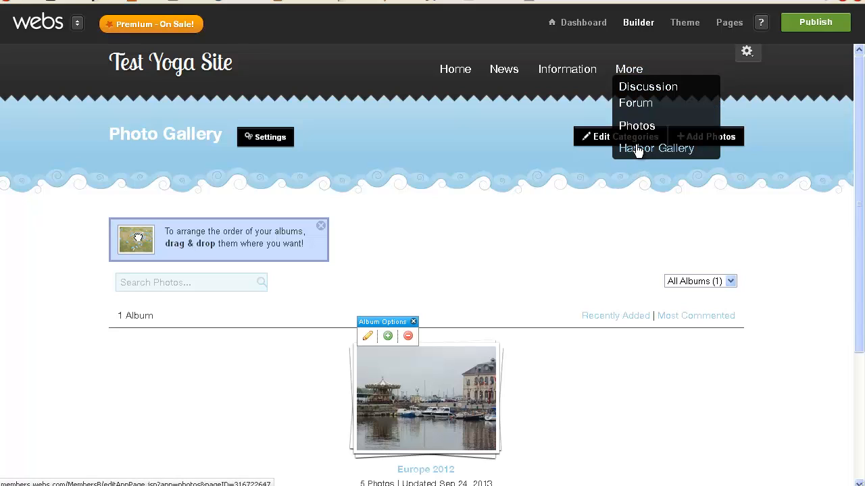
left_click(656, 147)
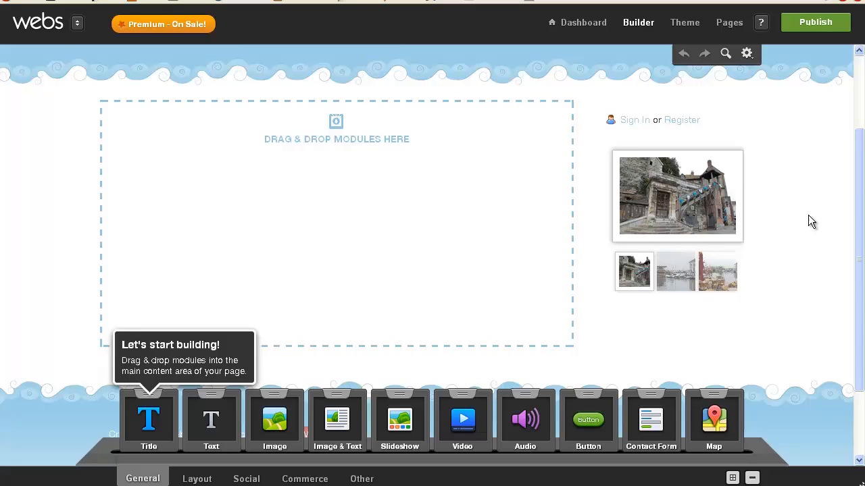
Leave the Home page editor for the Test Yoga Site dashboard.
scroll("down", 3)
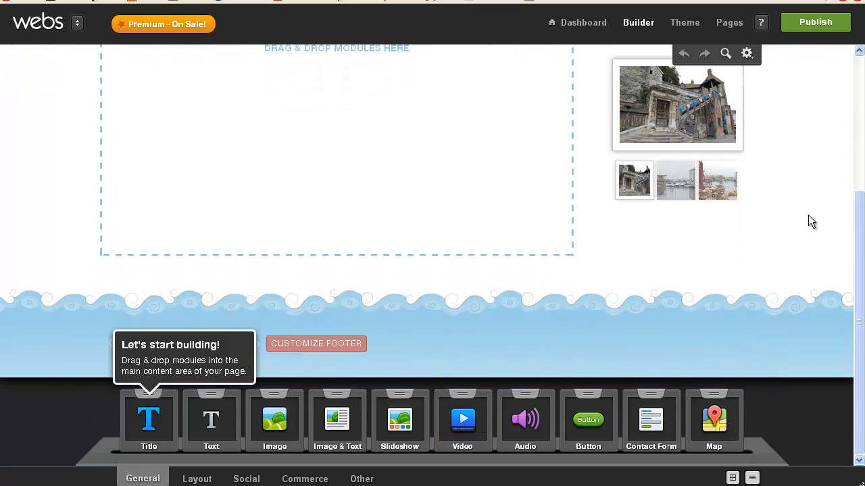
scroll("up", 3)
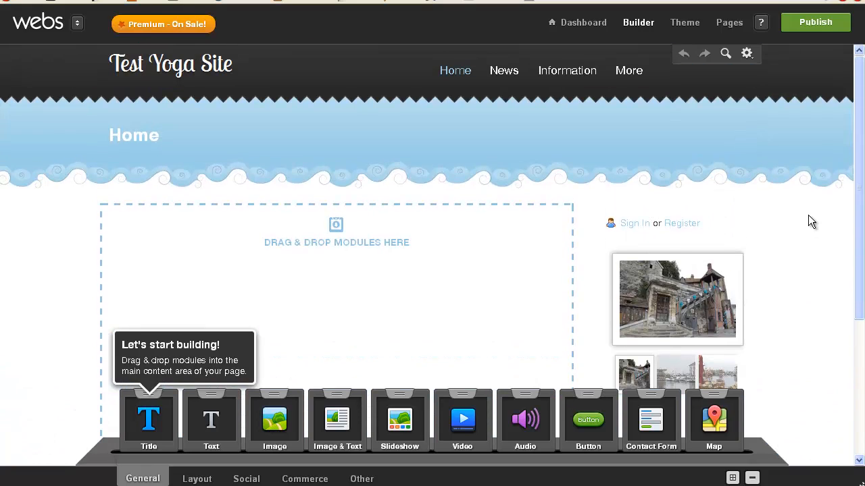
mouse_move(780, 192)
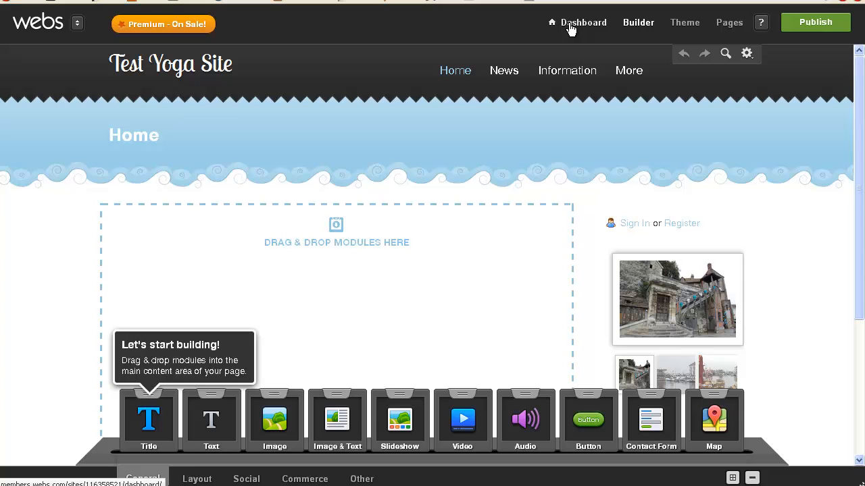
left_click(582, 21)
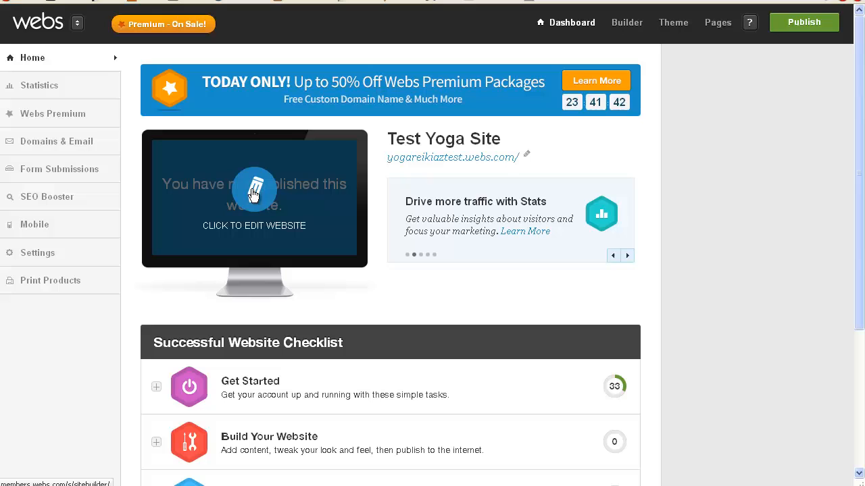
Return from the dashboard to editing the Home page via 'Click to edit website'.
scroll("down", 3)
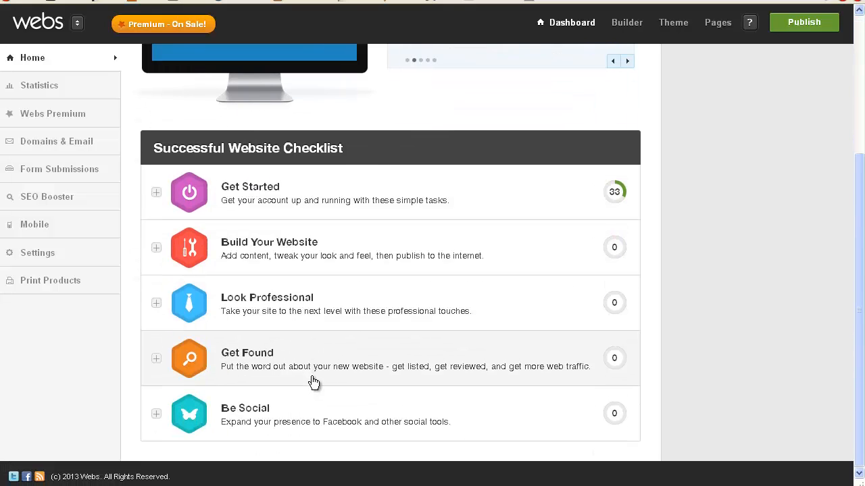
scroll("up", 3)
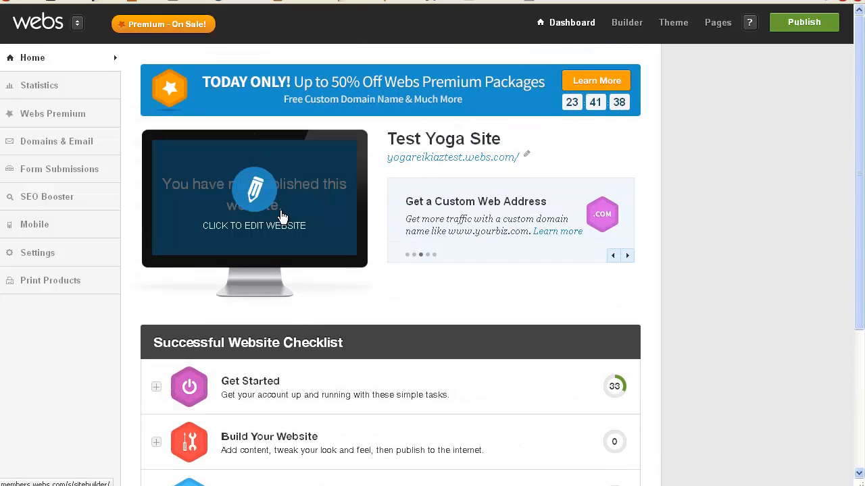
left_click(254, 196)
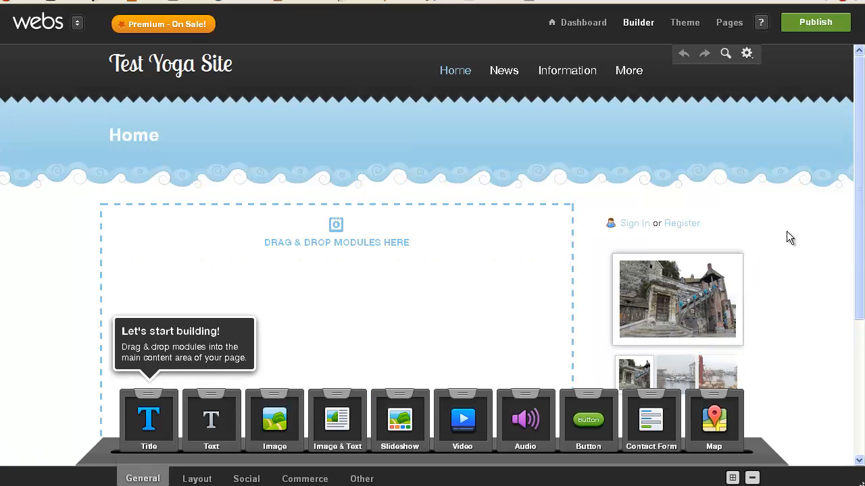
scroll("down", 3)
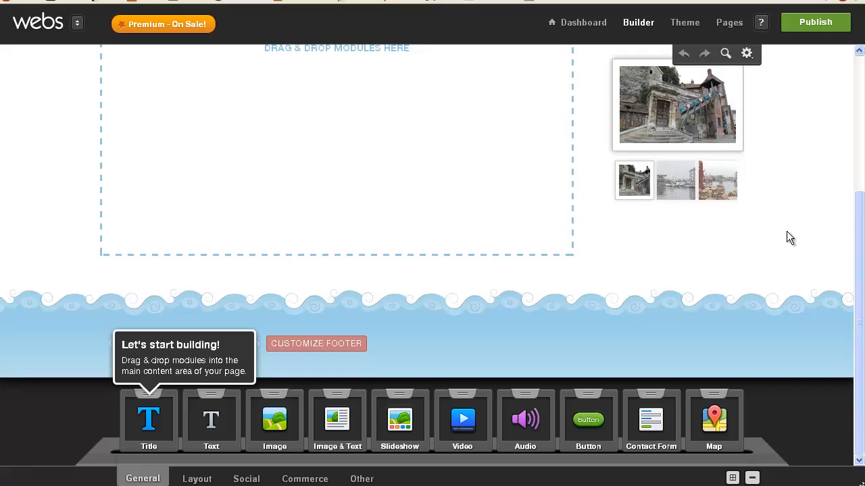
scroll("up", 3)
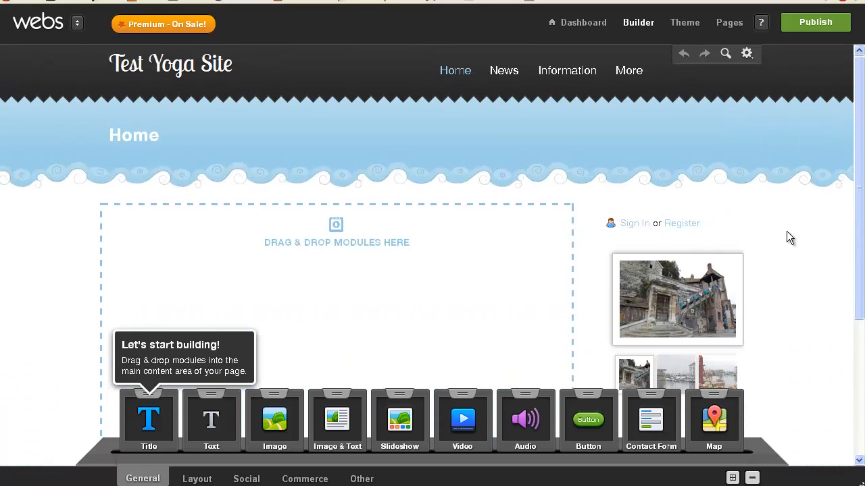
mouse_move(520, 121)
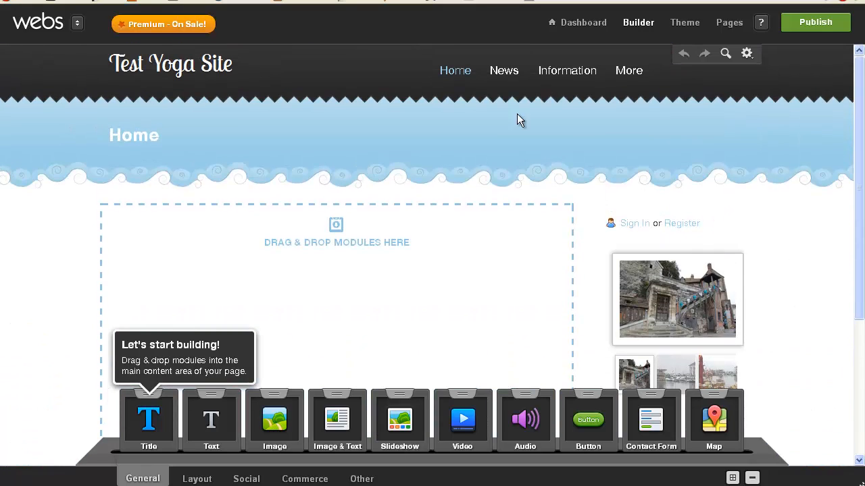
mouse_move(605, 76)
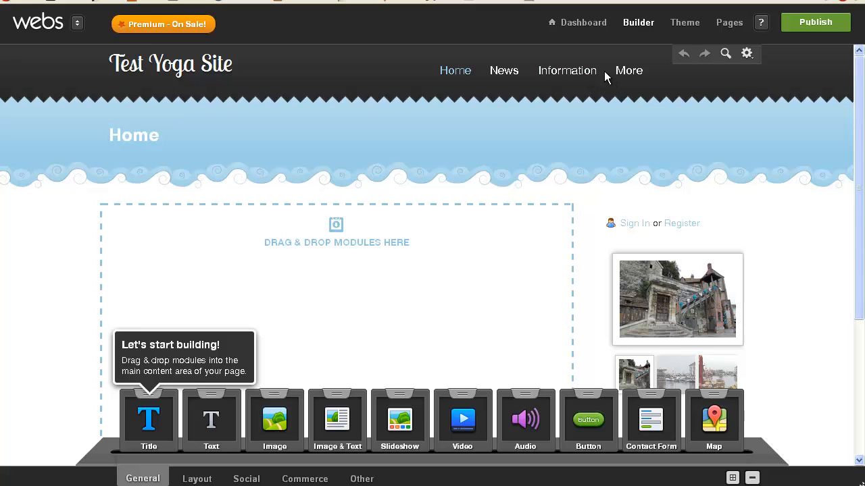
mouse_move(597, 73)
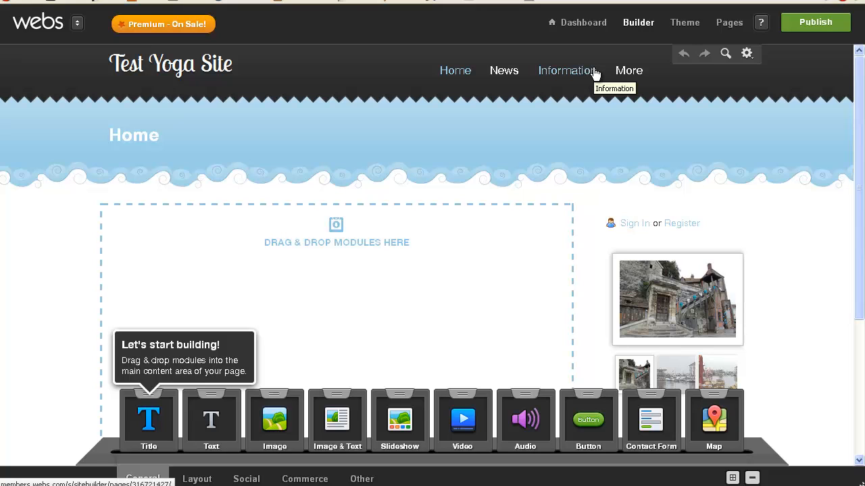